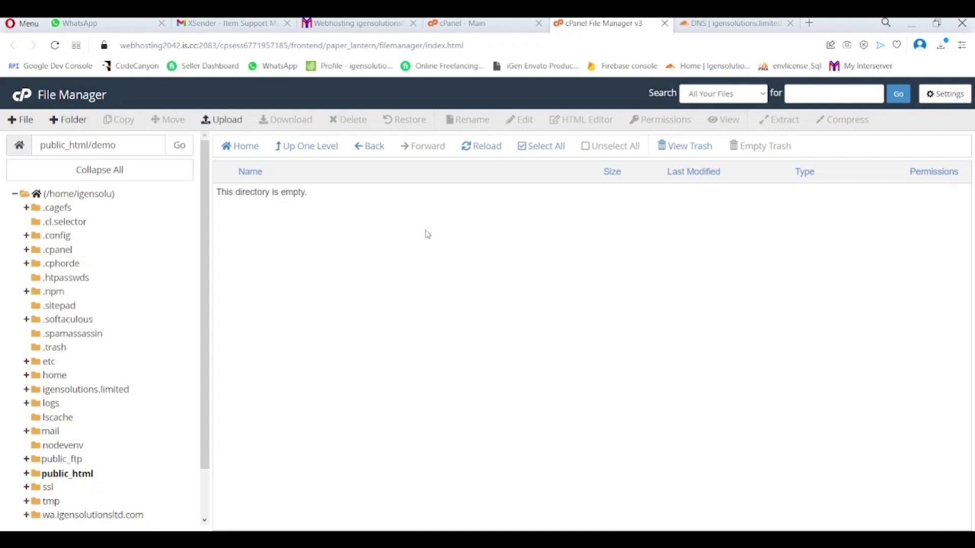
Open File Manager's upload page for the public_html/demo folder.
left_click(222, 120)
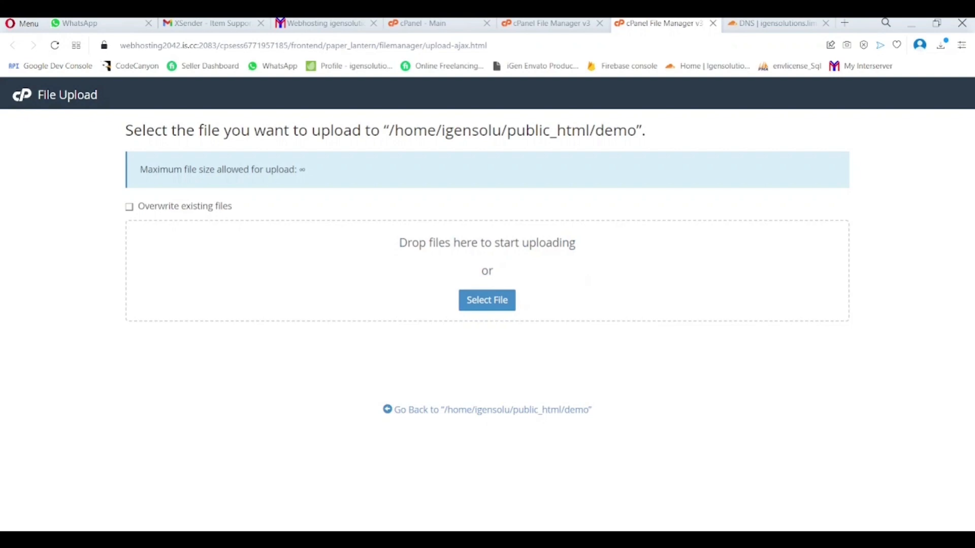
mouse_move(390, 293)
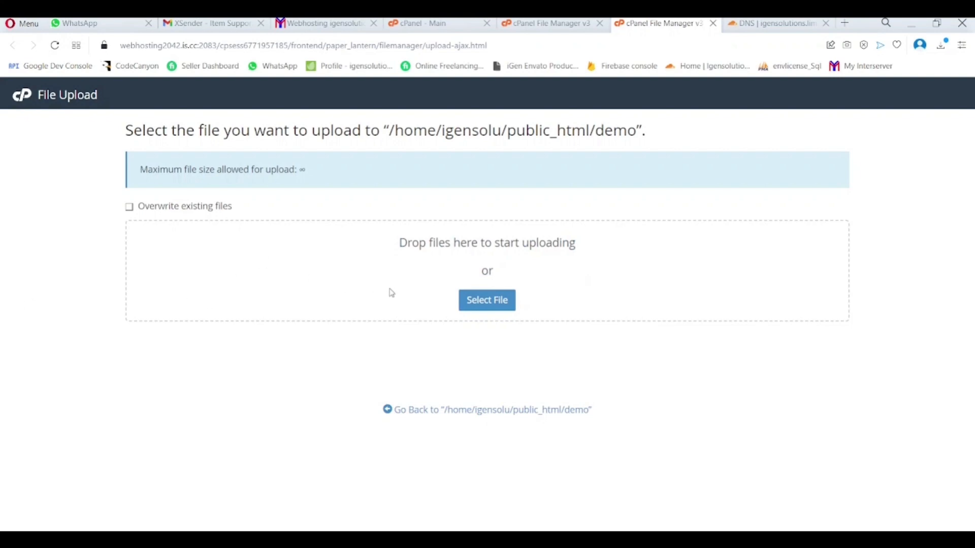
mouse_move(174, 238)
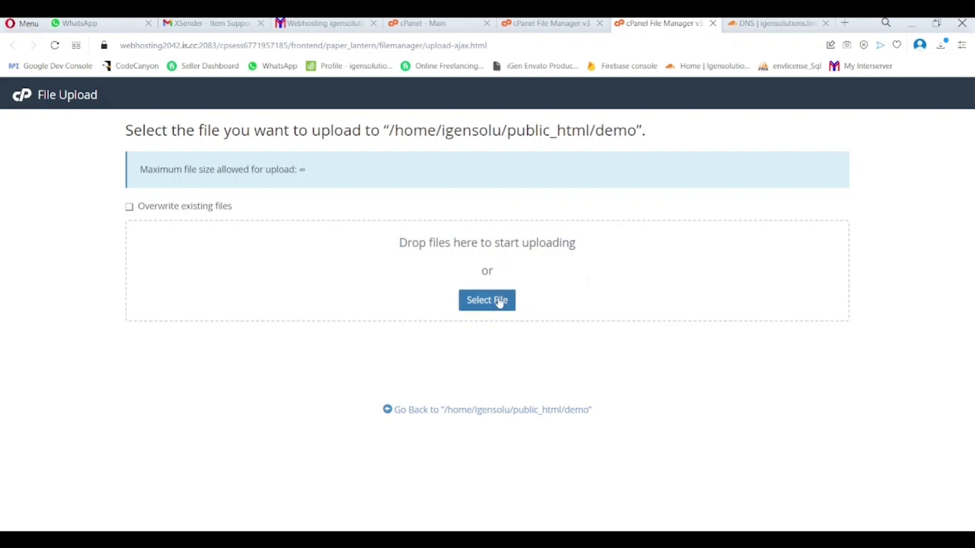
mouse_move(189, 305)
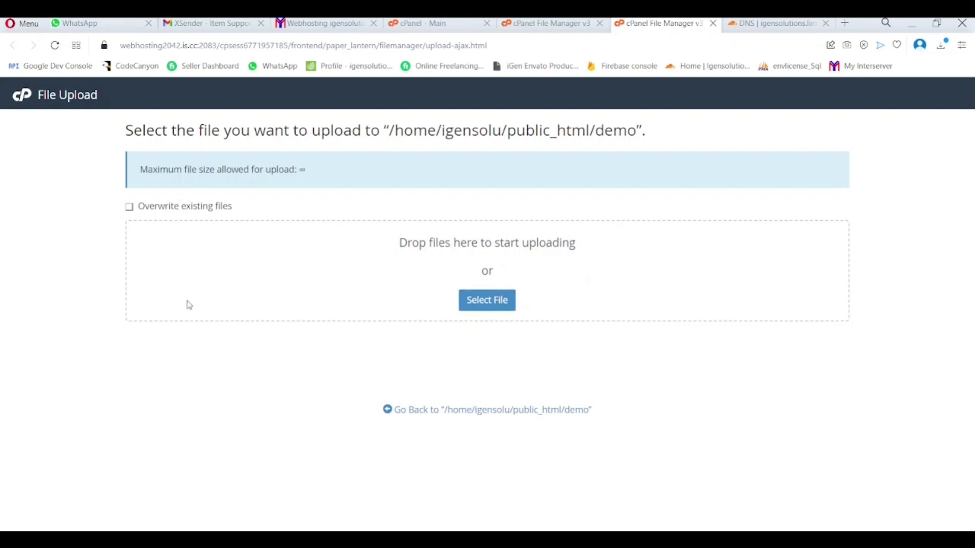
mouse_move(340, 286)
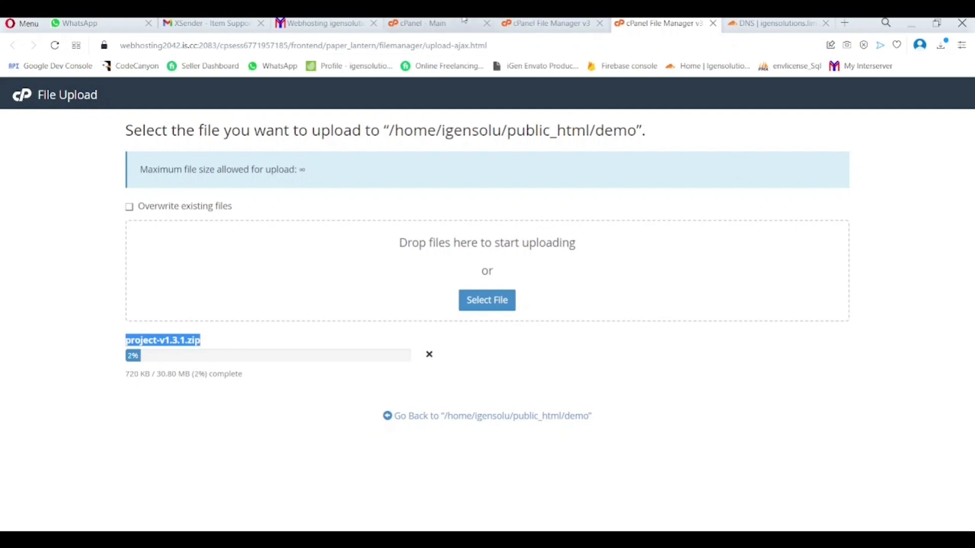
Create a new MySQL database named demo (igensolu_demo) from the cPanel dashboard.
left_click(416, 23)
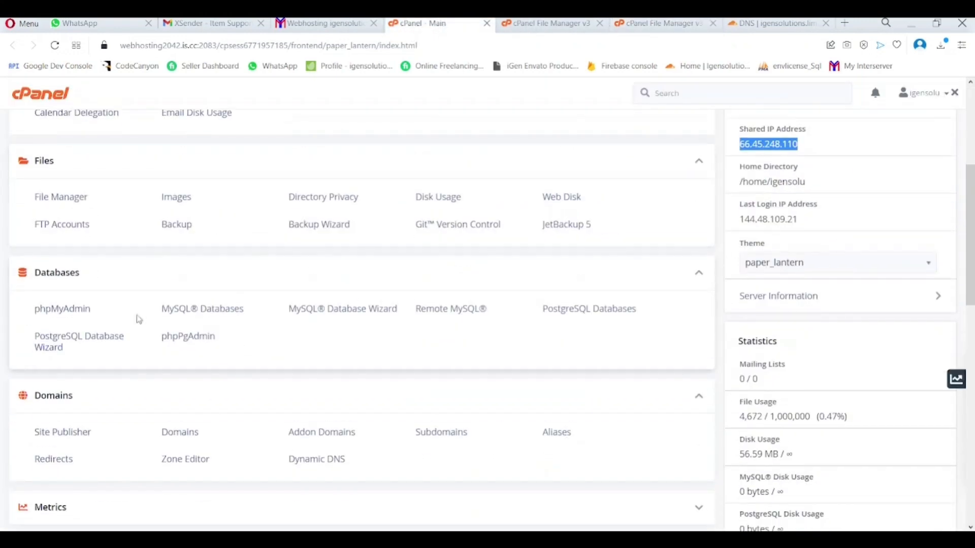
left_click(202, 308)
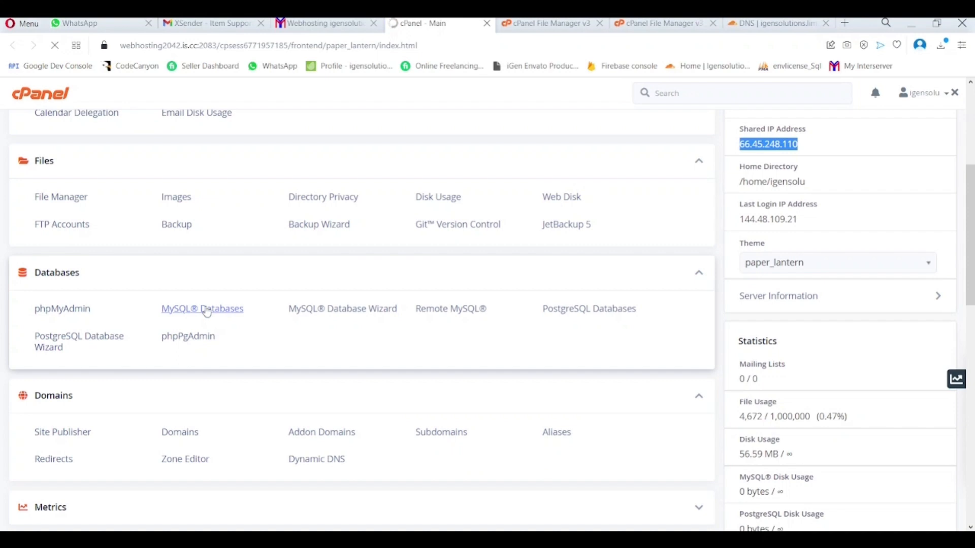
left_click(202, 308)
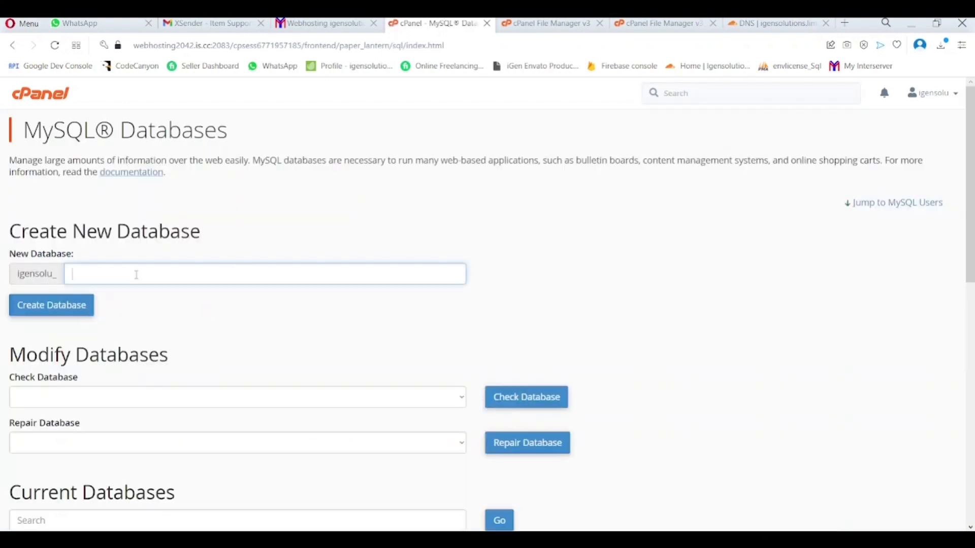
type("demo")
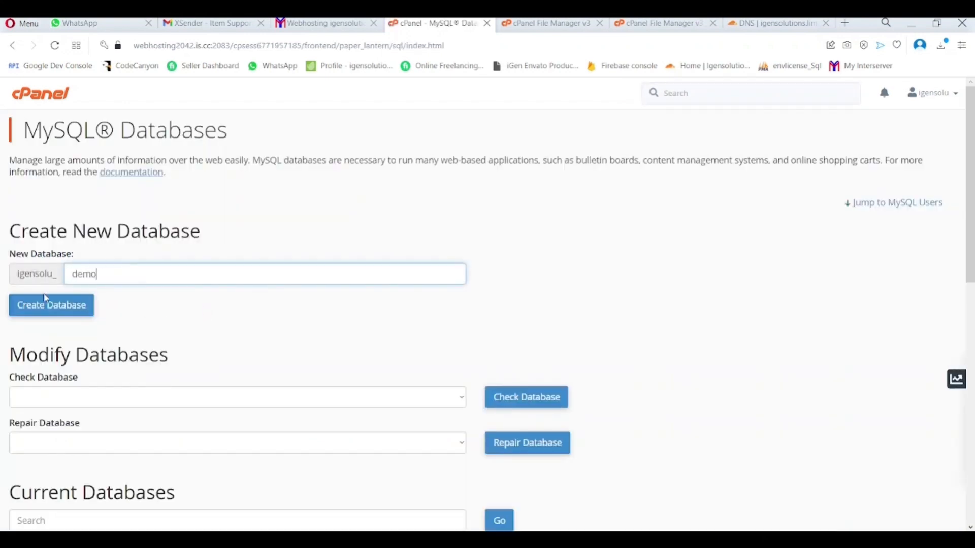
left_click(50, 305)
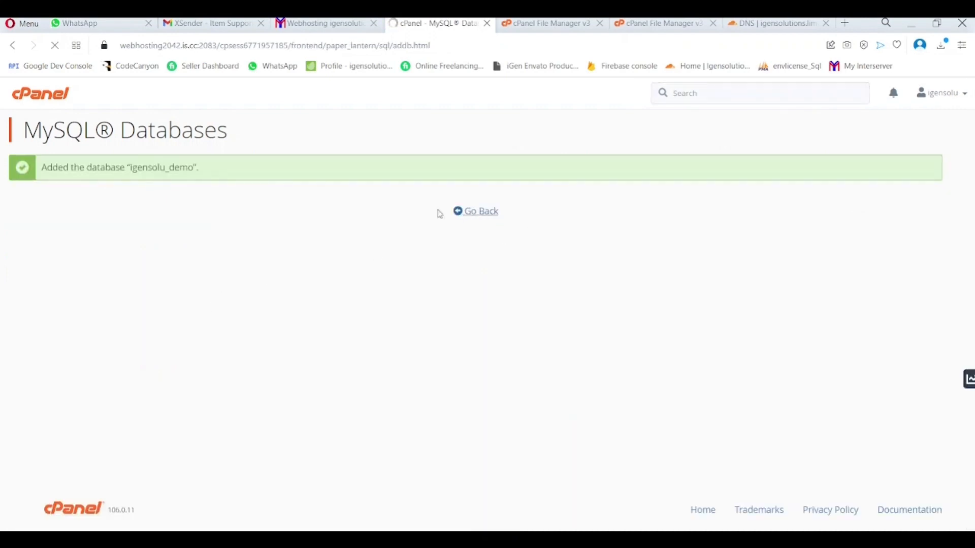
Create MySQL user demo (igensolu_demo) using a generated strong password.
left_click(479, 210)
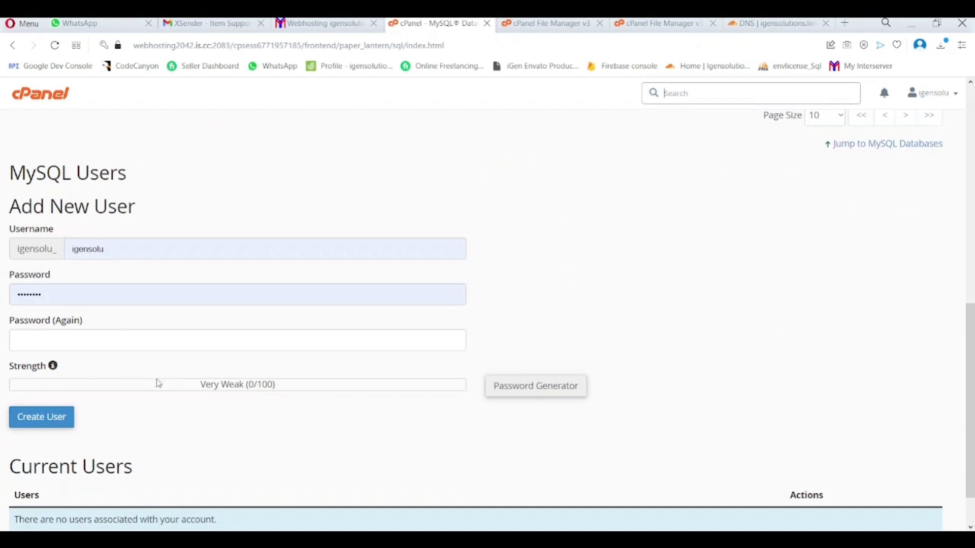
type("demo")
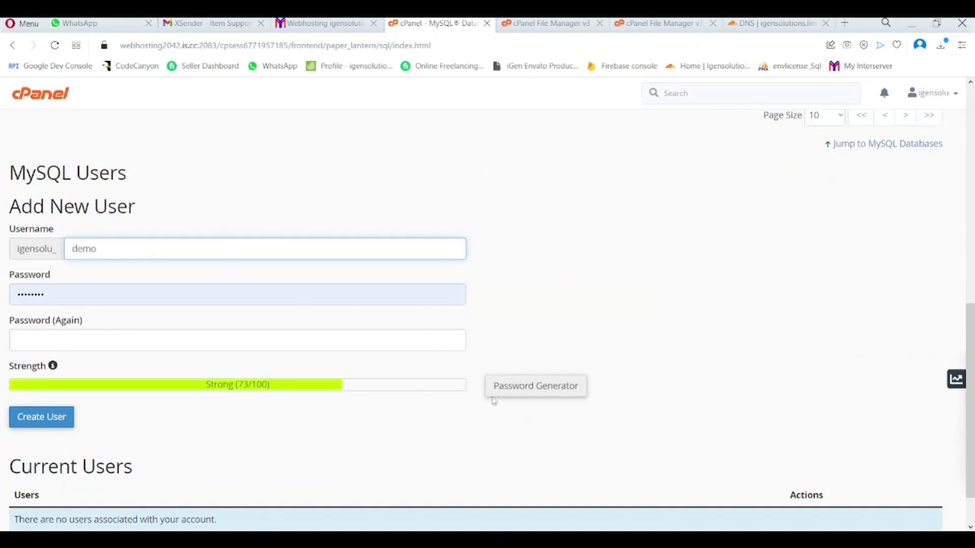
mouse_move(416, 352)
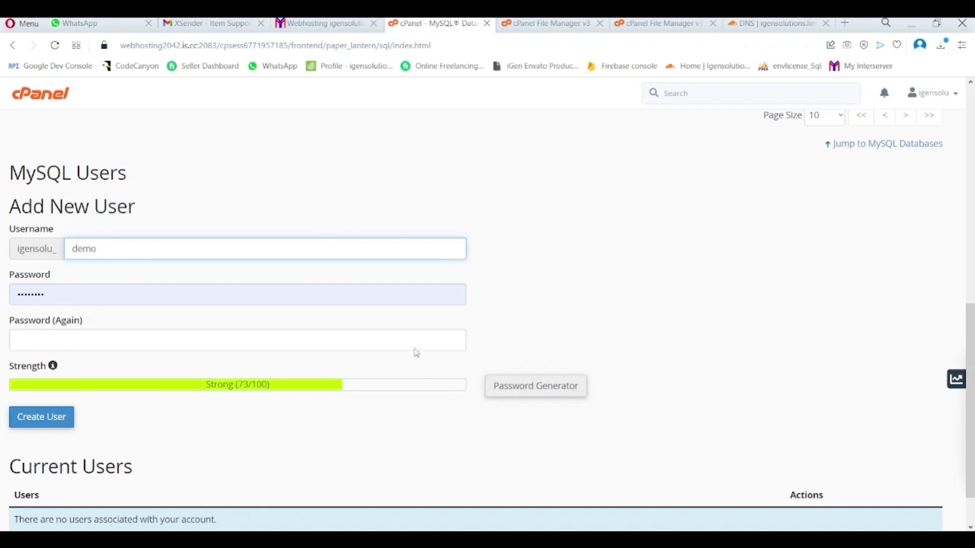
left_click(534, 385)
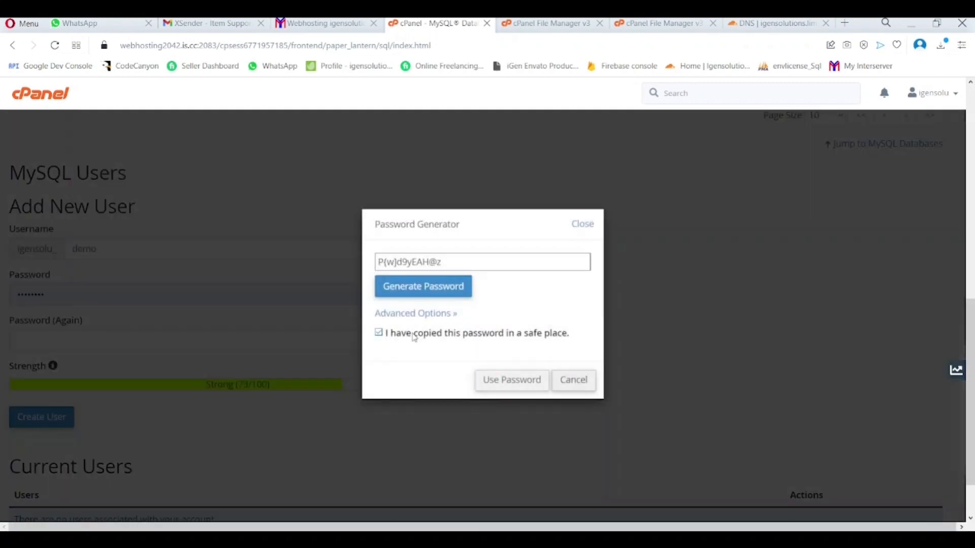
left_click(416, 313)
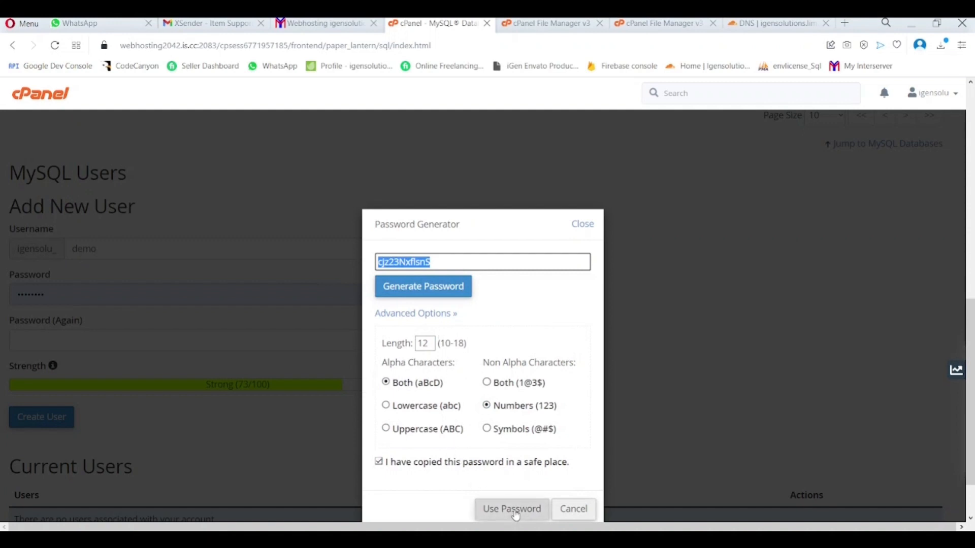
left_click(512, 509)
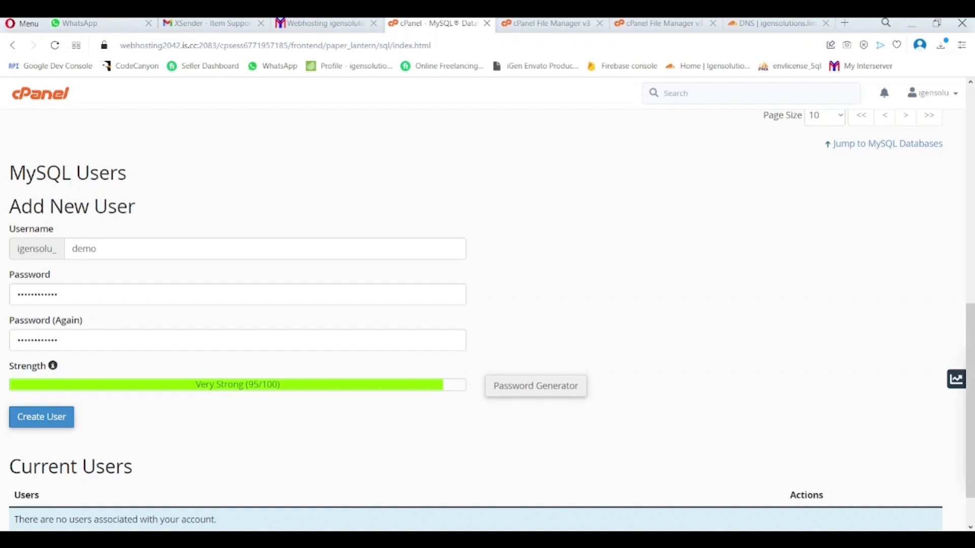
left_click(41, 417)
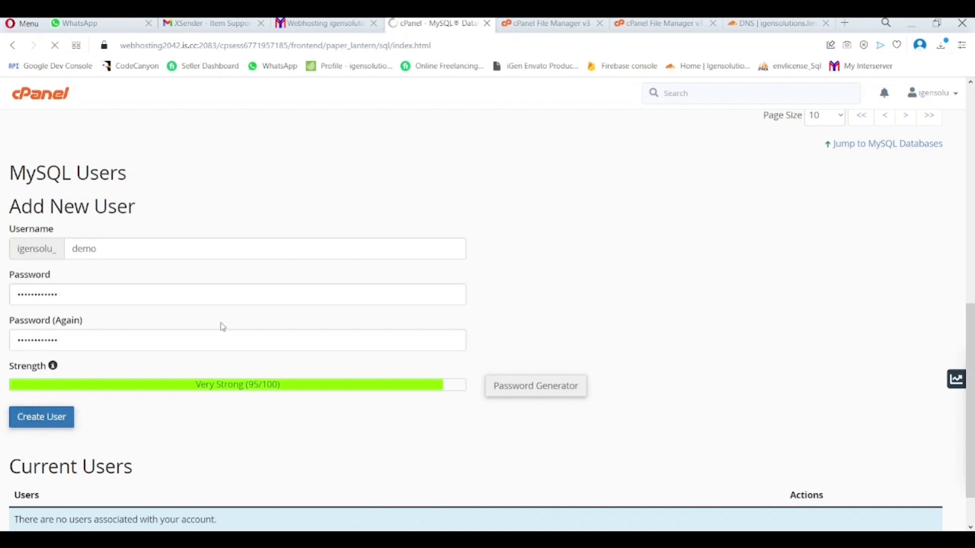
left_click(41, 417)
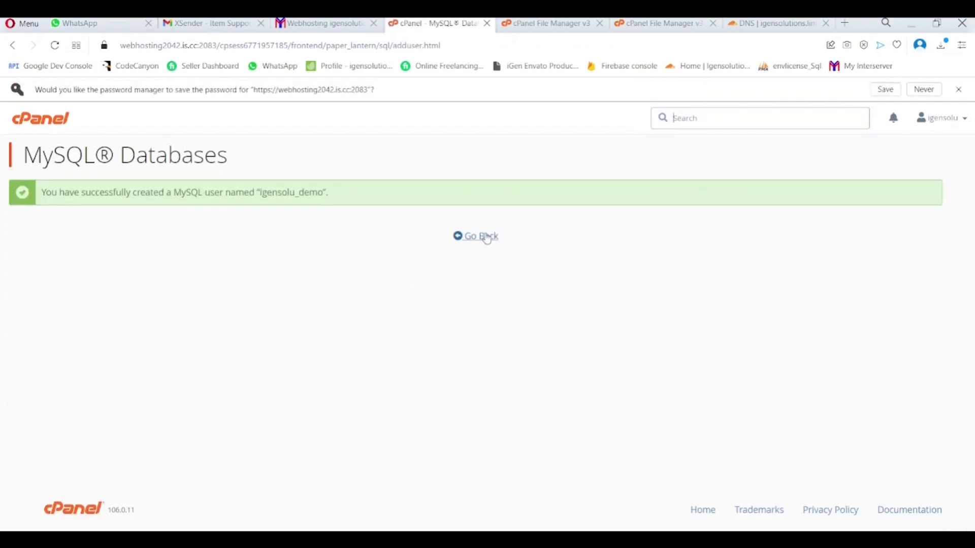
Grant user igensolu_demo ALL PRIVILEGES on database igensolu_demo, then check the finished upload.
left_click(476, 236)
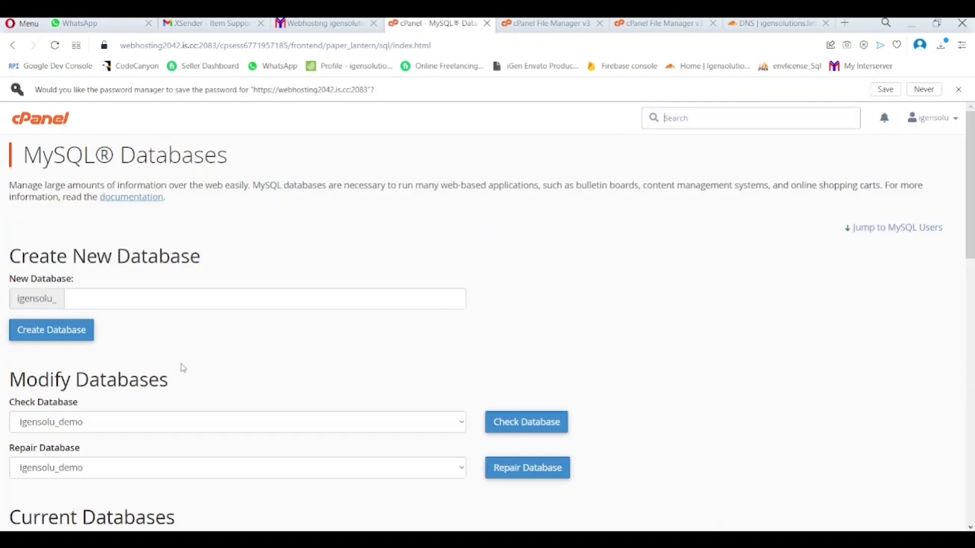
scroll("down", 3)
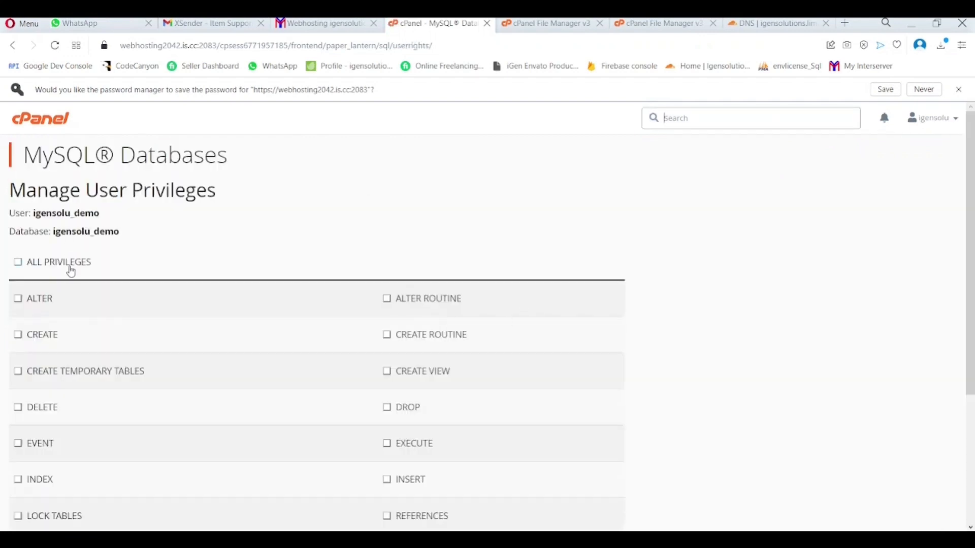
left_click(18, 262)
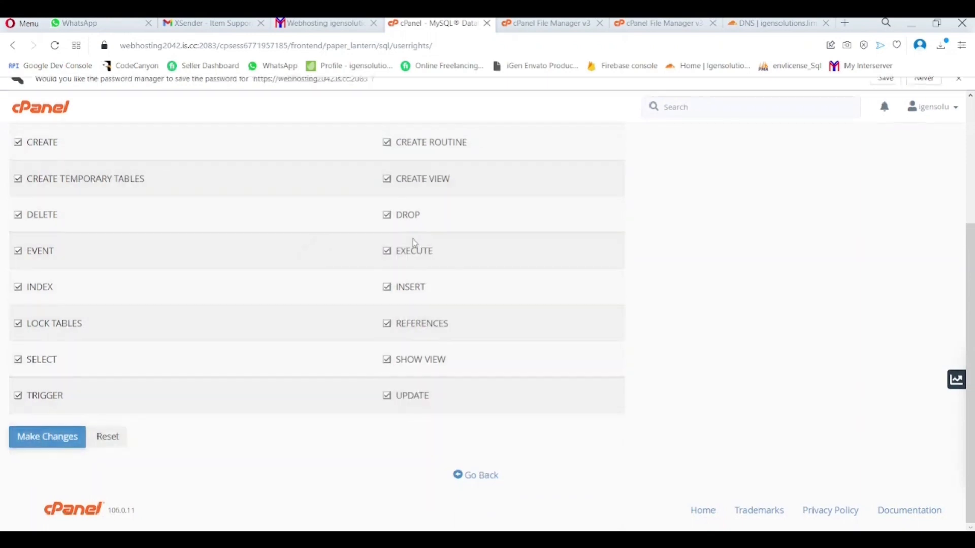
left_click(47, 436)
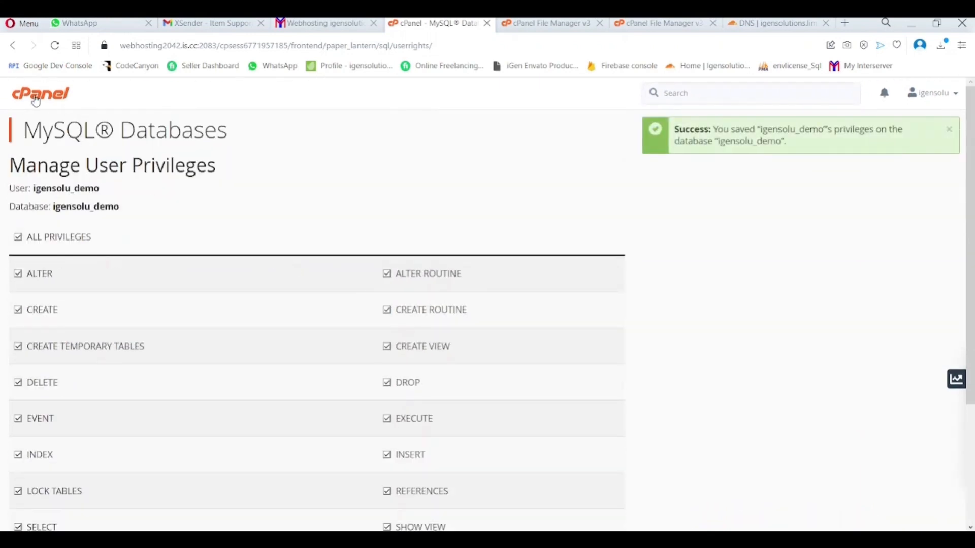
left_click(39, 93)
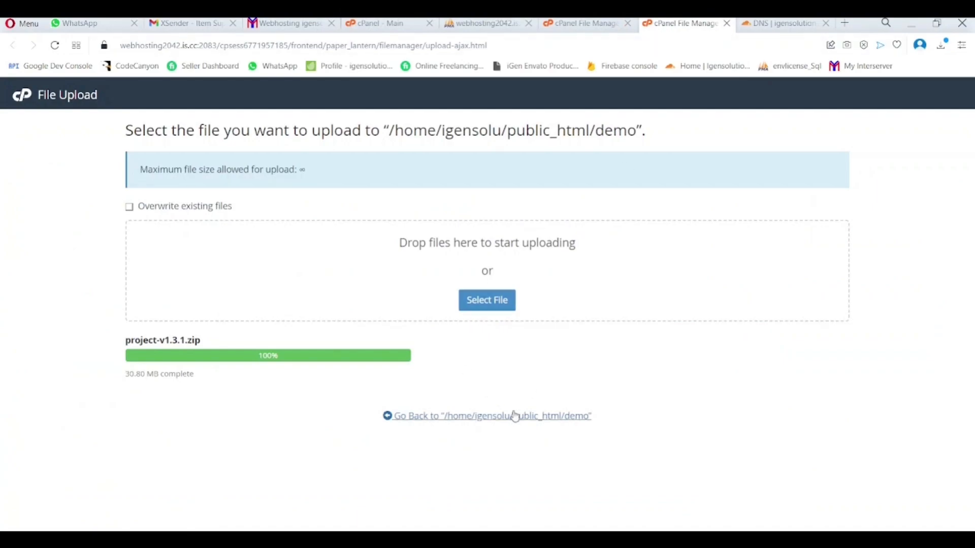
Extract project-v1.3.1.zip into the public_html/demo folder.
left_click(491, 416)
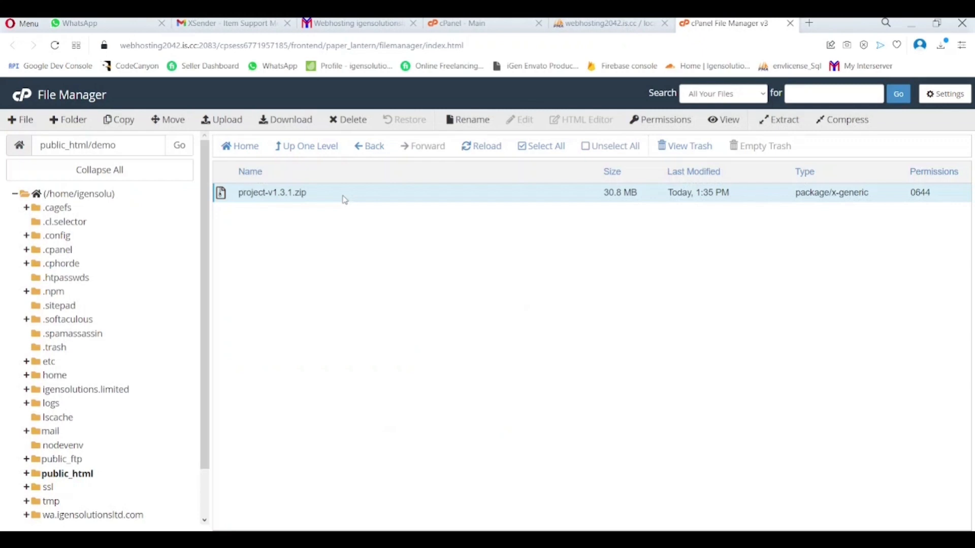
left_click(783, 119)
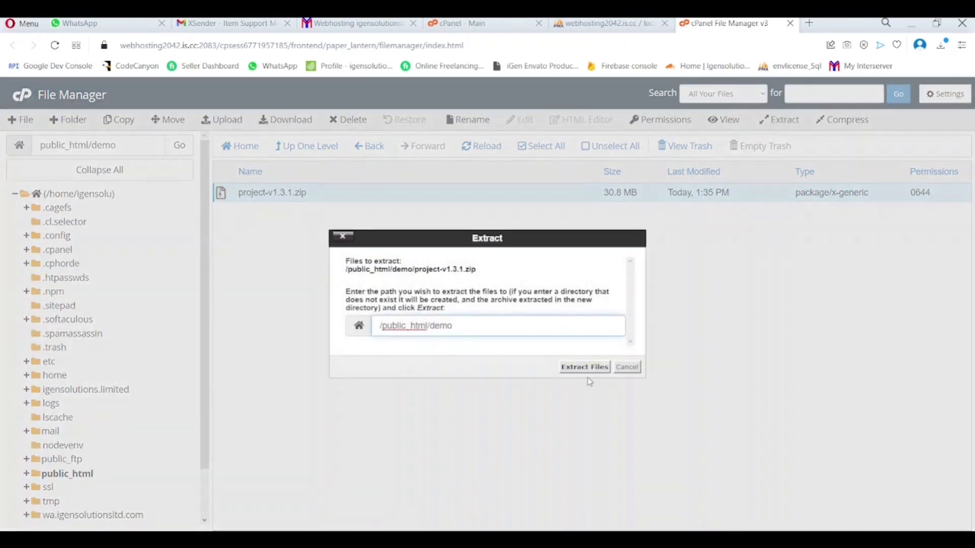
left_click(584, 367)
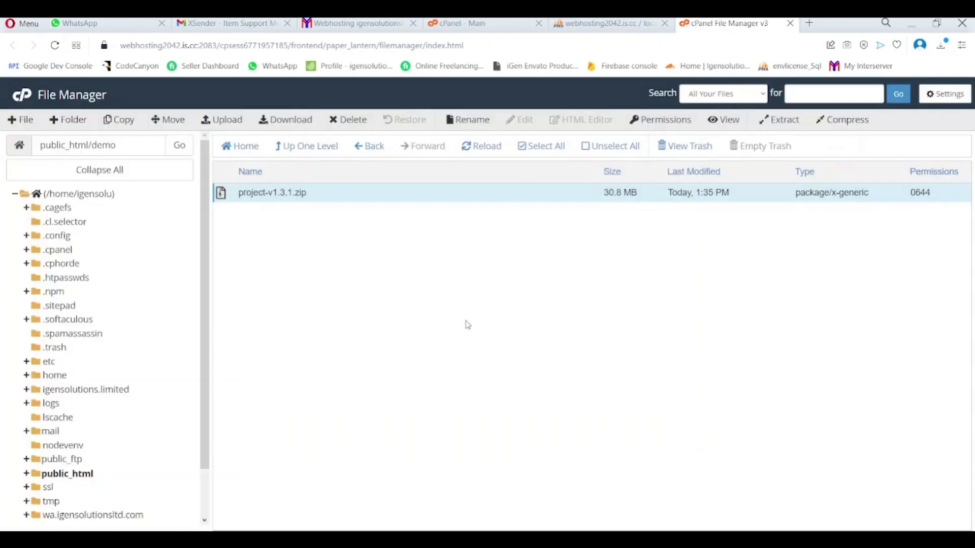
left_click(486, 146)
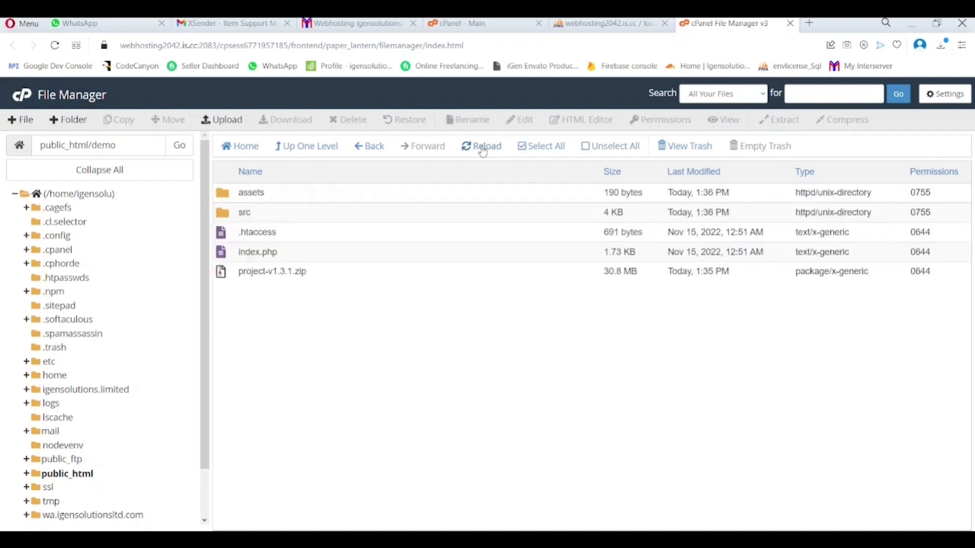
Move the project zip to trash and reload the demo folder listing.
left_click(352, 119)
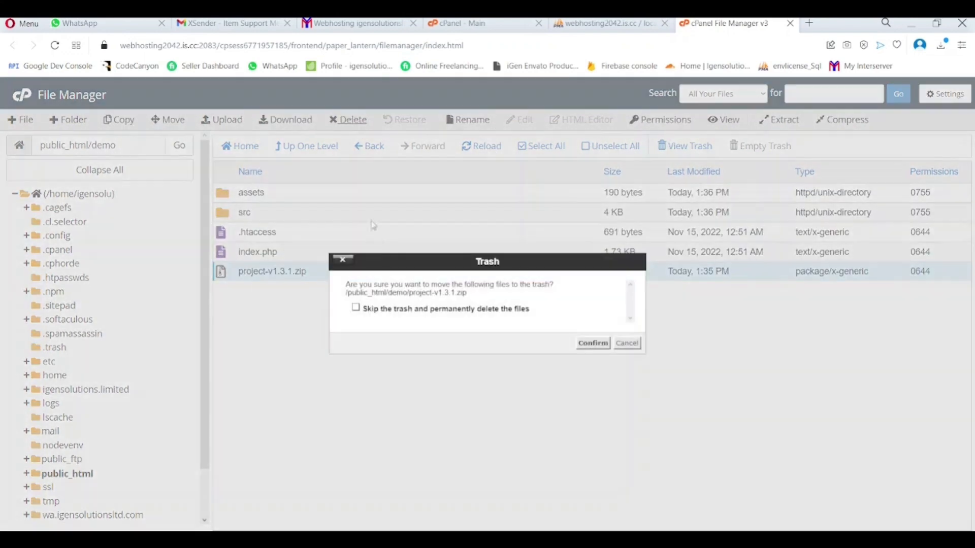
left_click(626, 343)
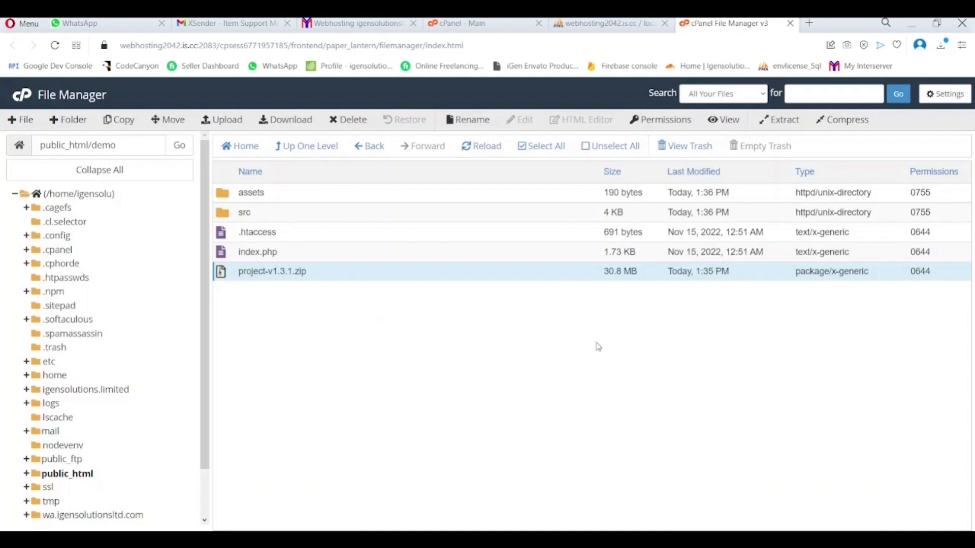
left_click(487, 146)
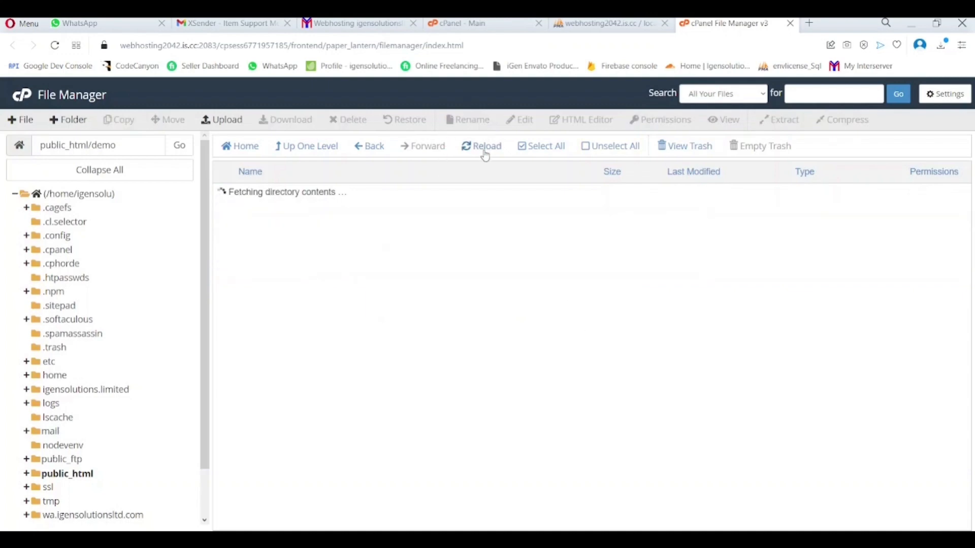
left_click(485, 146)
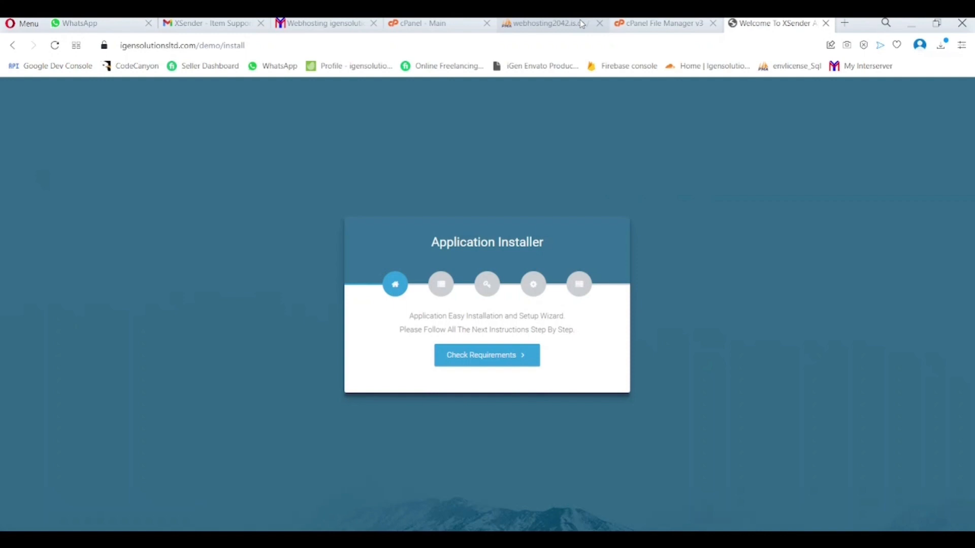
Run the installer's server requirements check and continue to the permissions check.
left_click(487, 355)
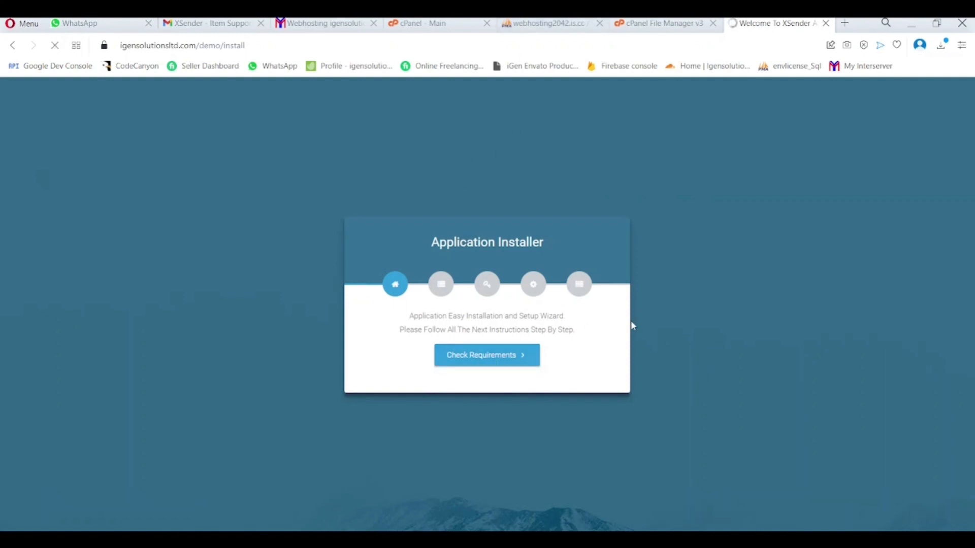
mouse_move(641, 299)
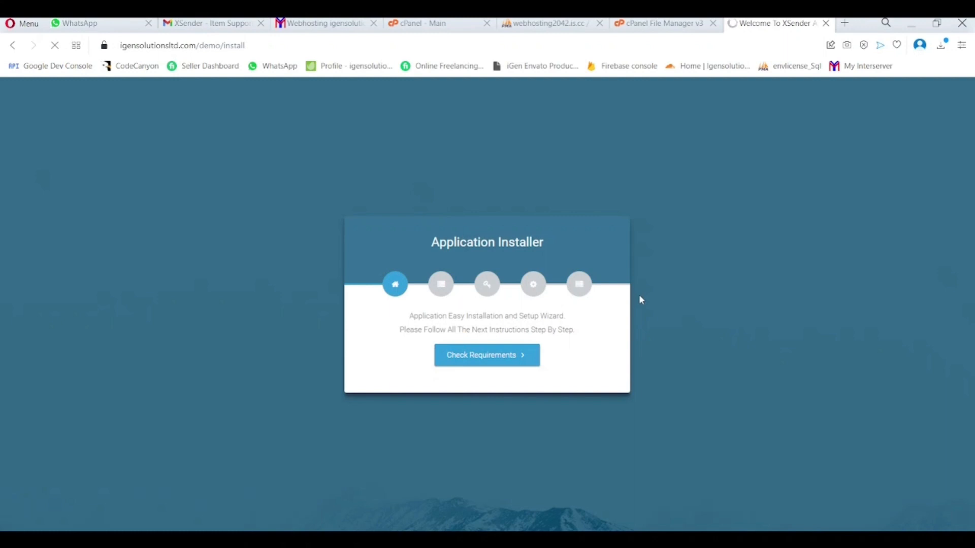
mouse_move(606, 287)
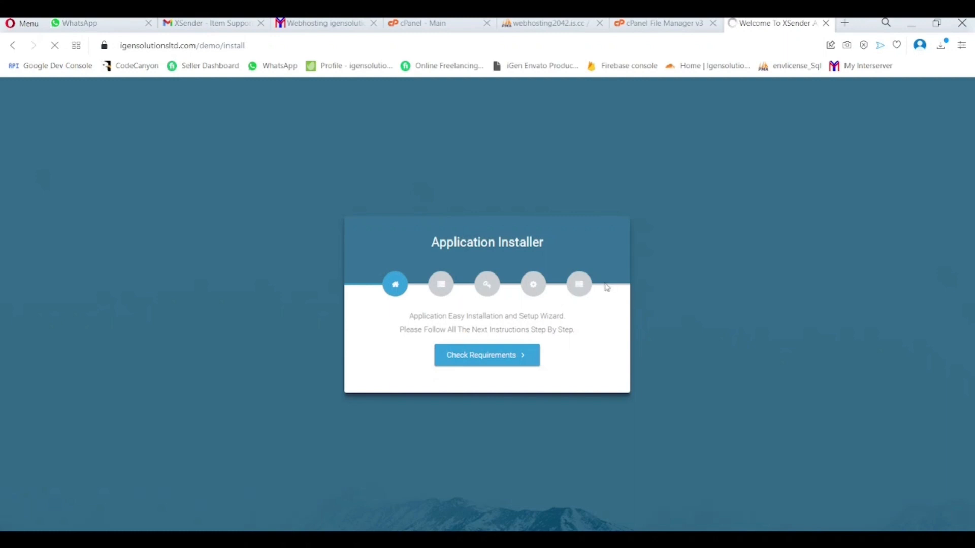
left_click(487, 355)
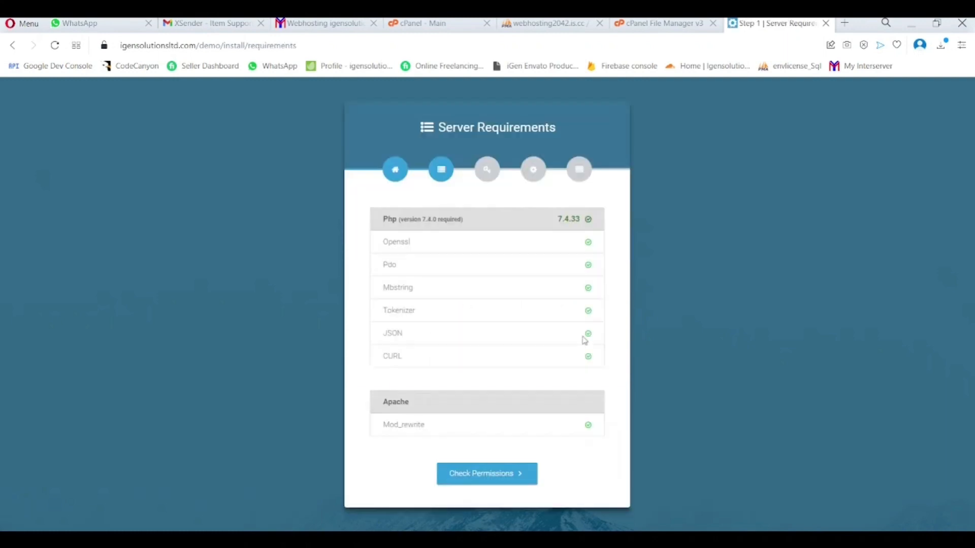
left_click(486, 473)
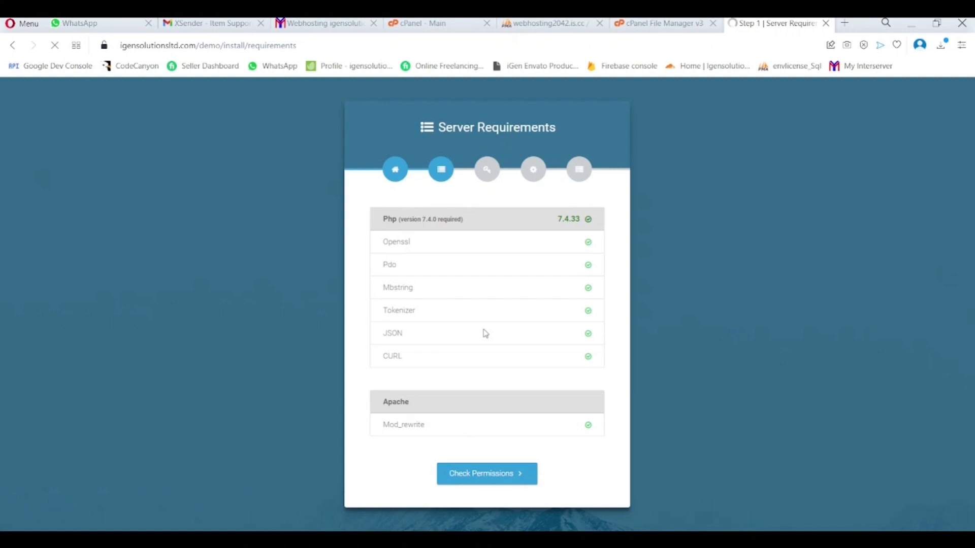
left_click(486, 473)
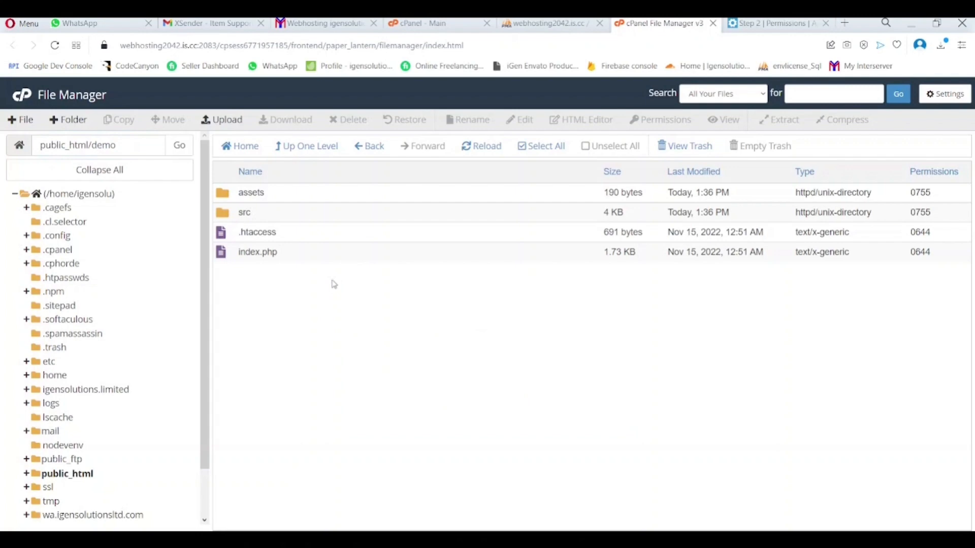
Open src and set the .env file permissions to 0666.
left_click(244, 212)
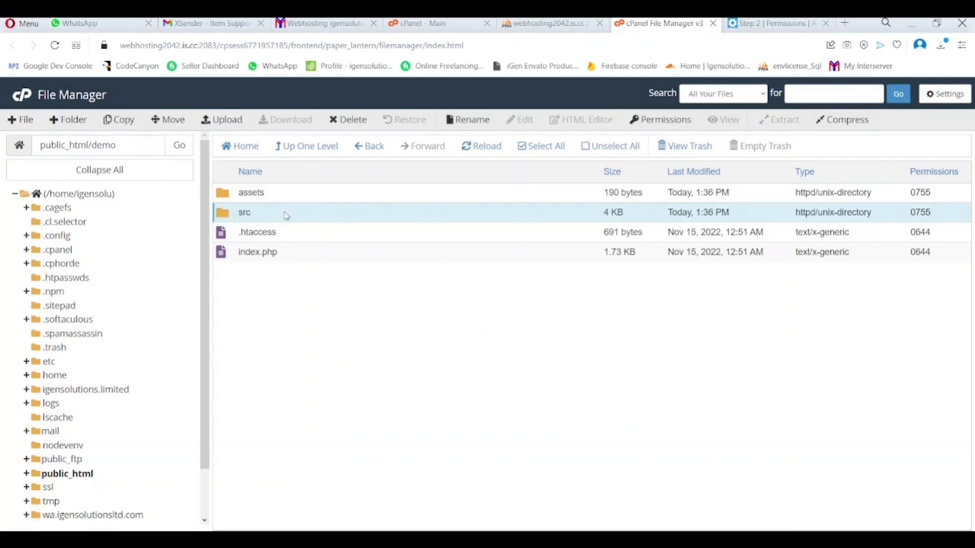
double_click(244, 213)
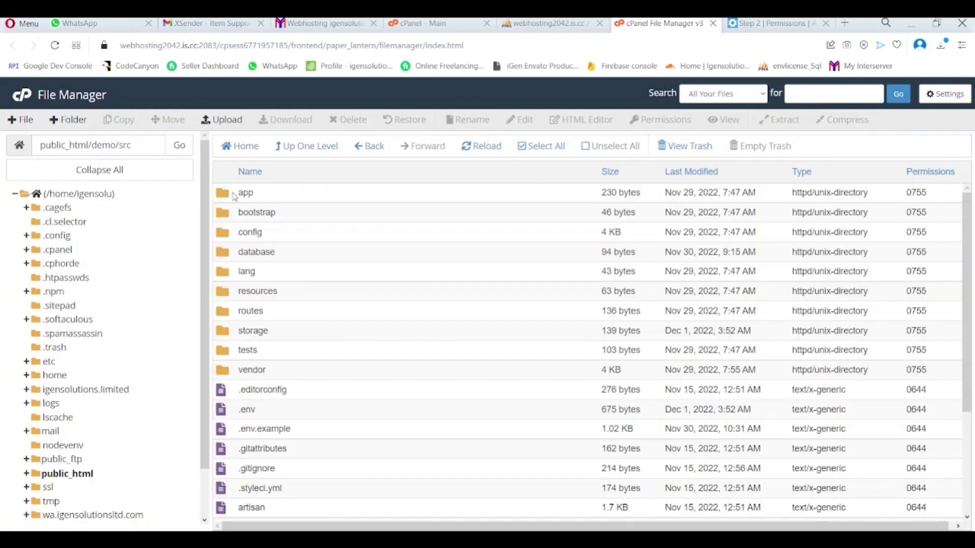
left_click(247, 409)
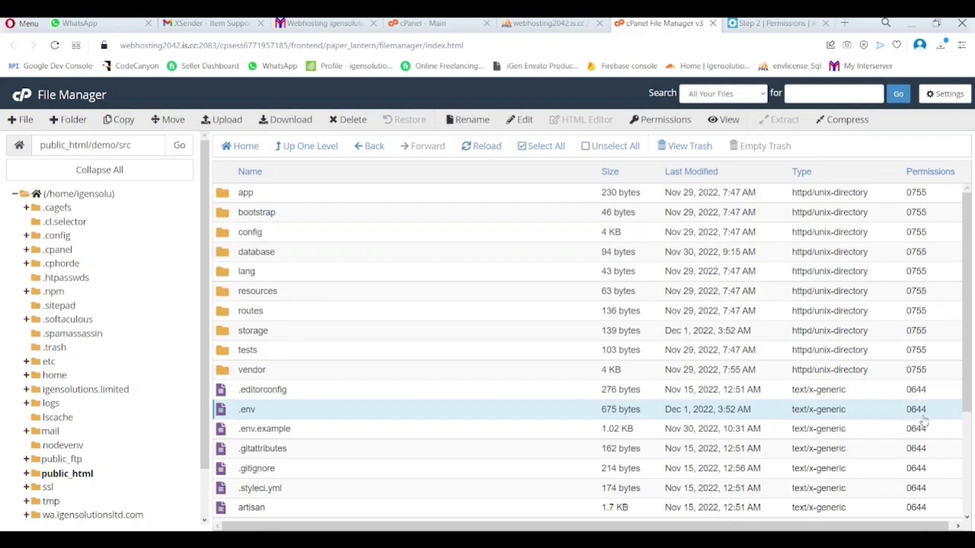
left_click(915, 409)
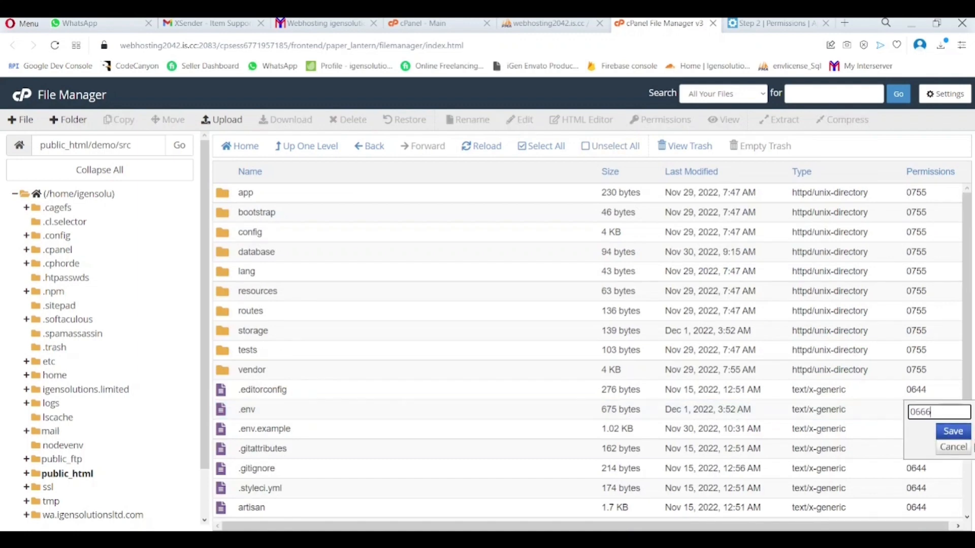
left_click(952, 432)
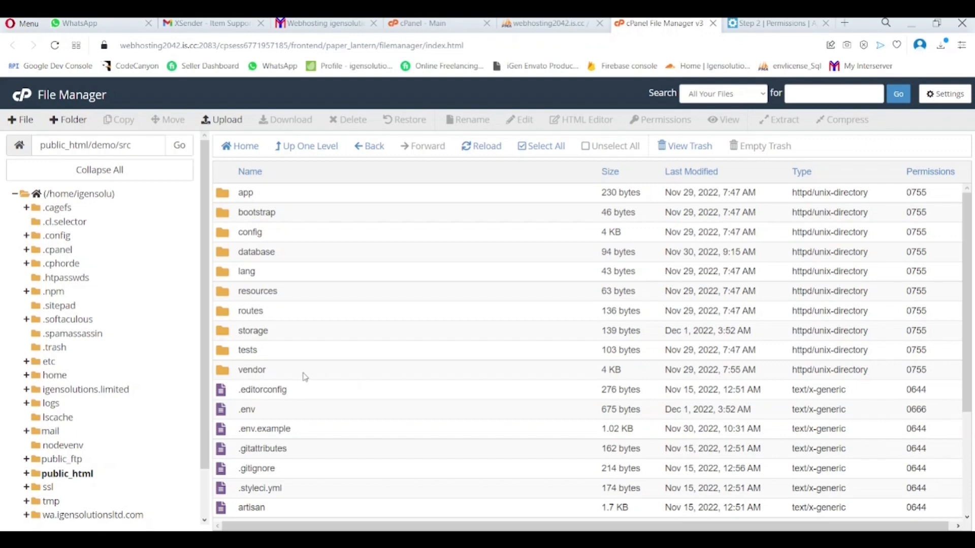
Set the storage/logs and storage/framework folder permissions to 0775.
left_click(252, 330)
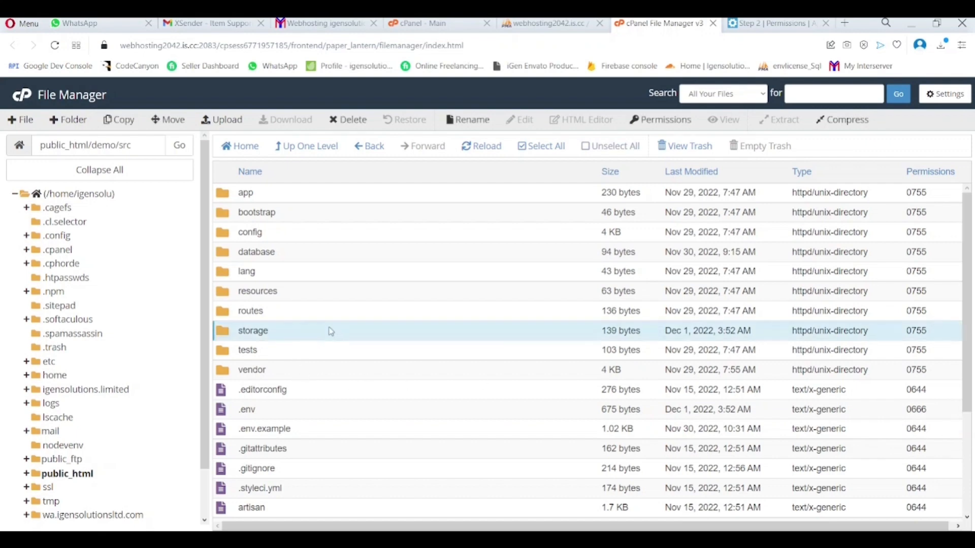
double_click(252, 330)
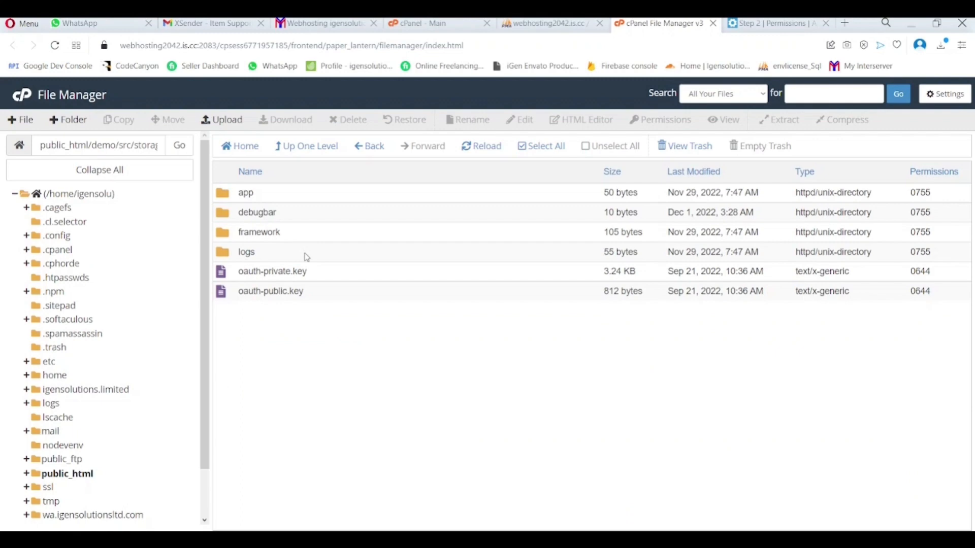
left_click(920, 252)
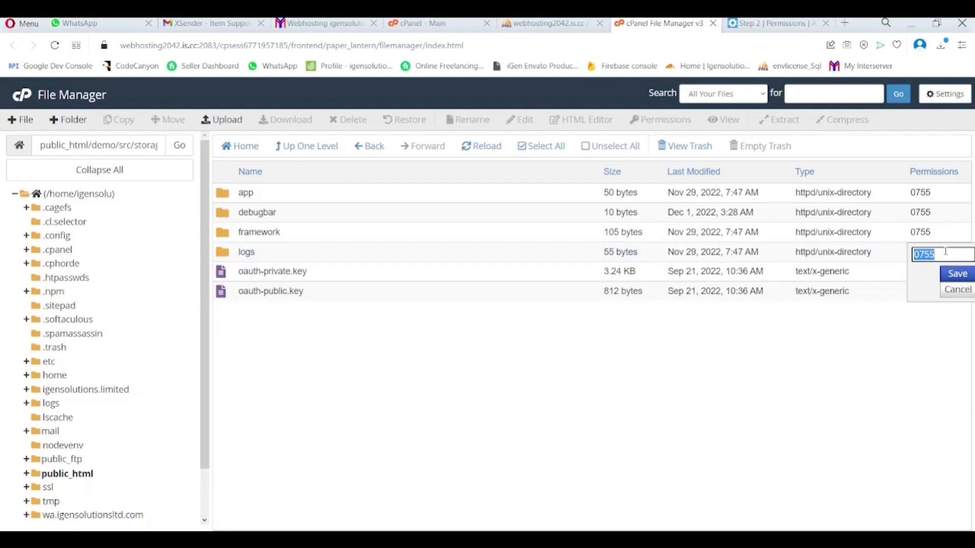
type("077")
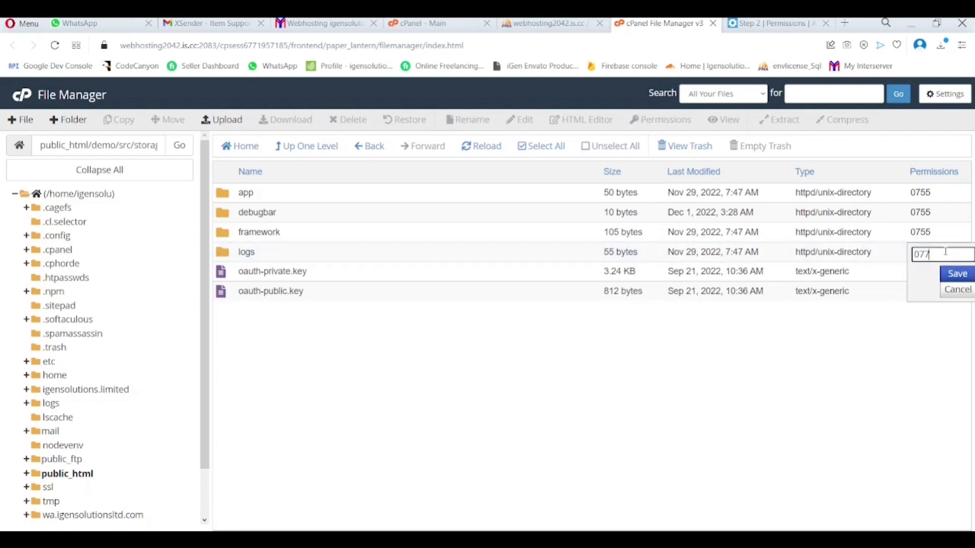
left_click(956, 273)
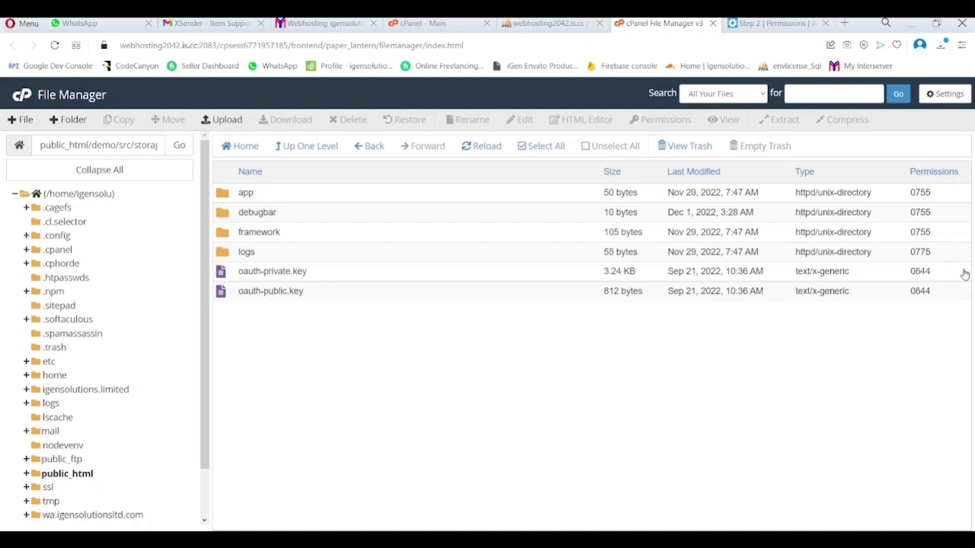
mouse_move(323, 233)
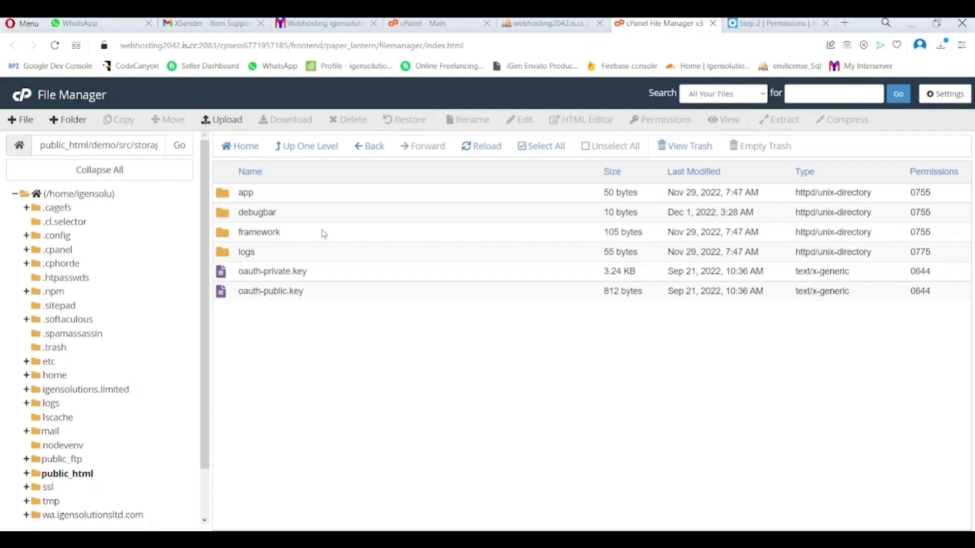
left_click(922, 232)
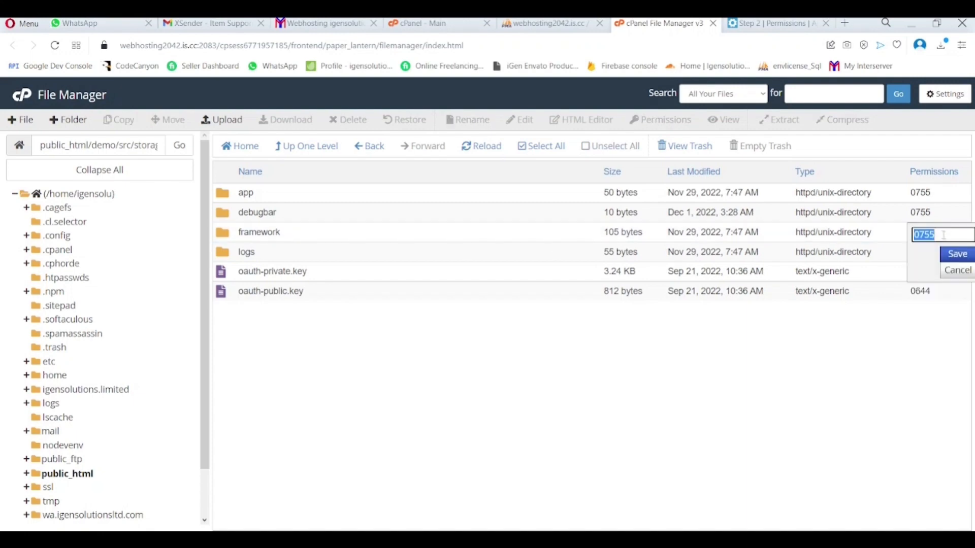
type("0775")
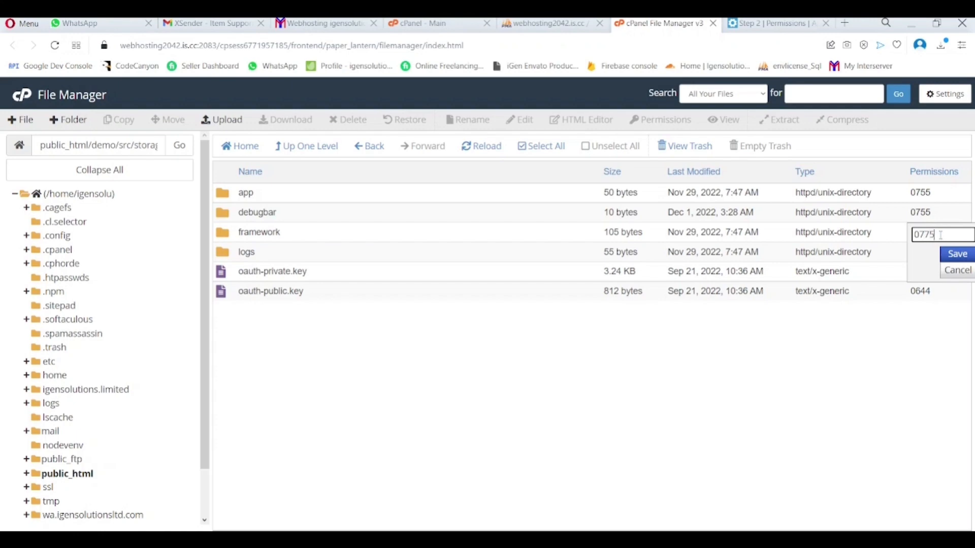
left_click(956, 253)
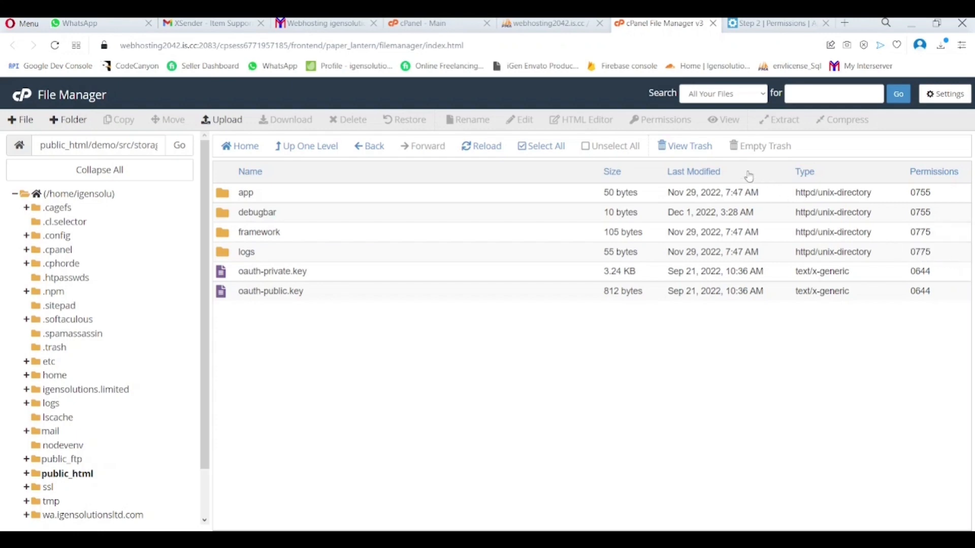
left_click(305, 146)
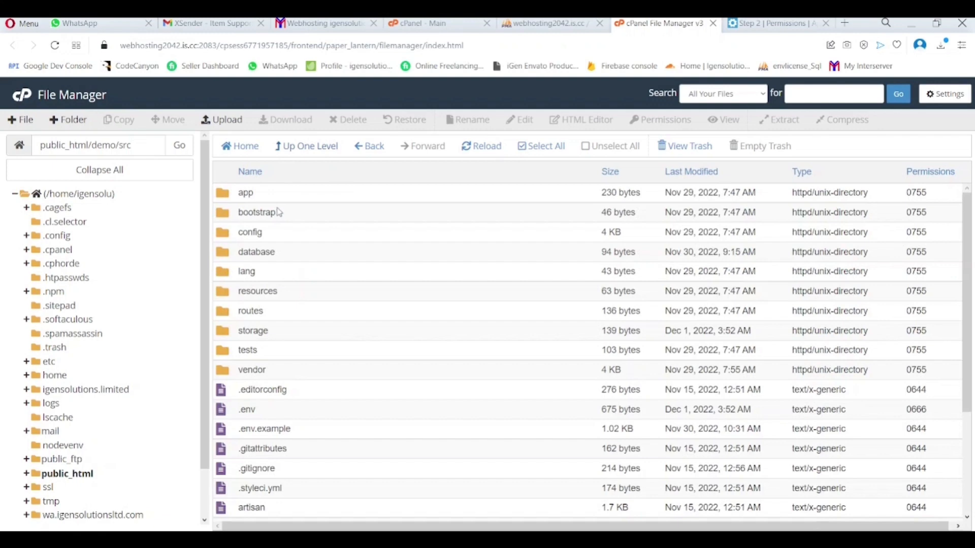
Set bootstrap/cache permissions to 0775 and return to the installer's permissions step.
left_click(256, 213)
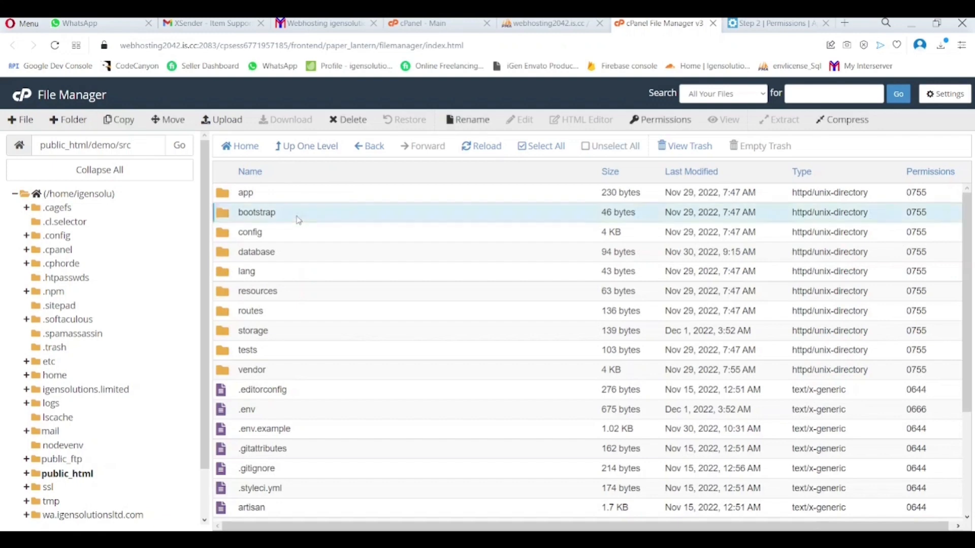
double_click(256, 212)
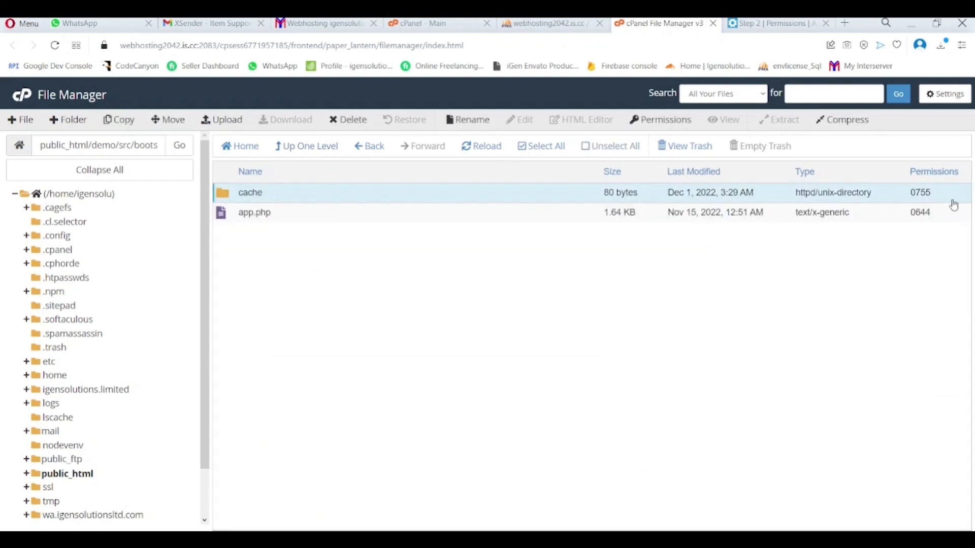
left_click(920, 192)
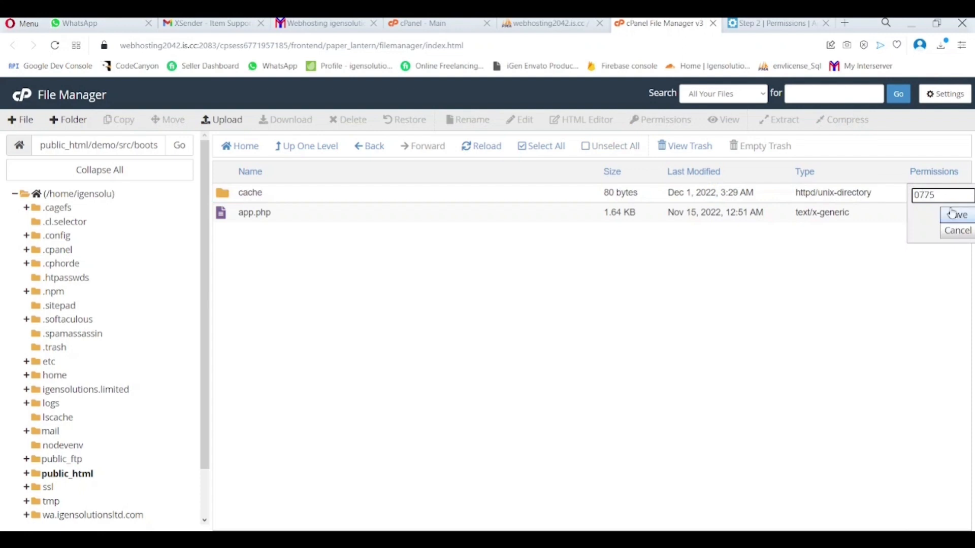
left_click(955, 214)
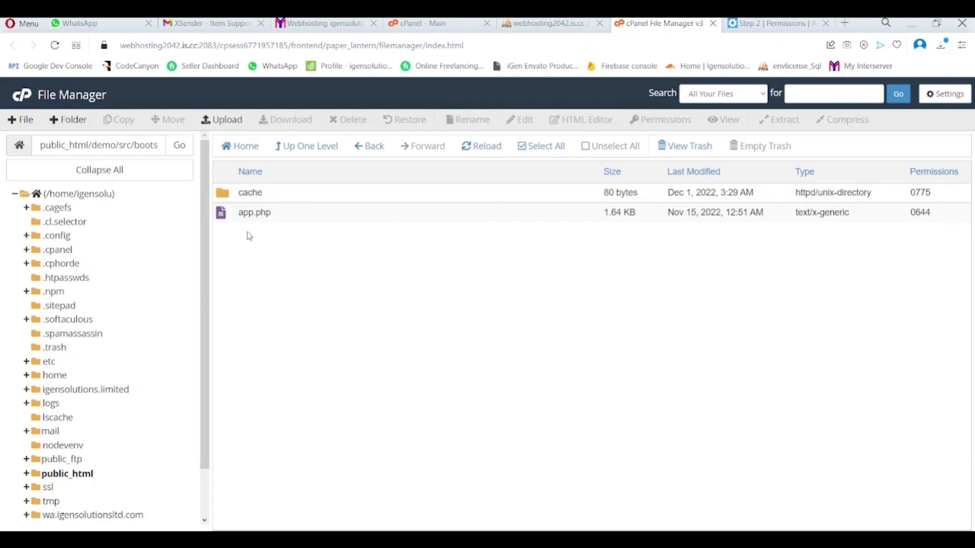
left_click(309, 145)
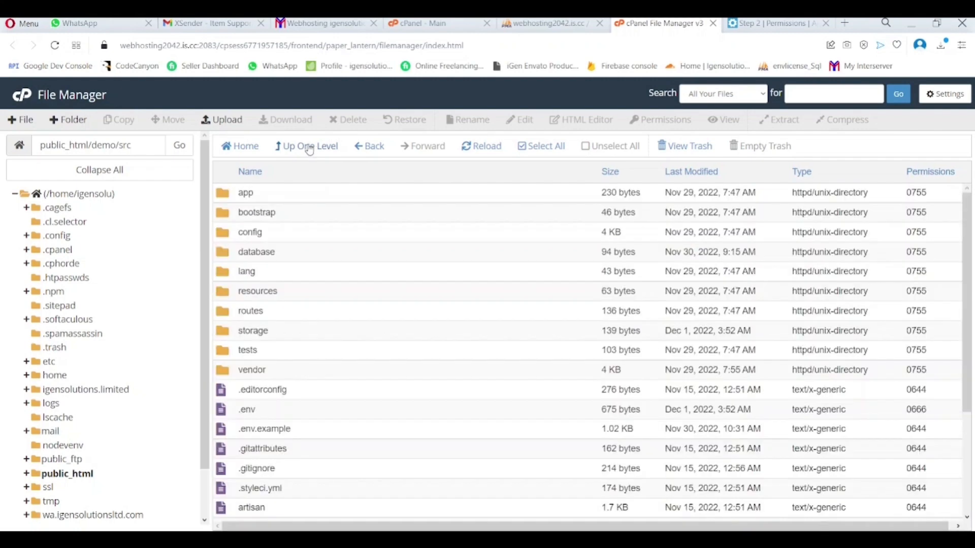
left_click(309, 146)
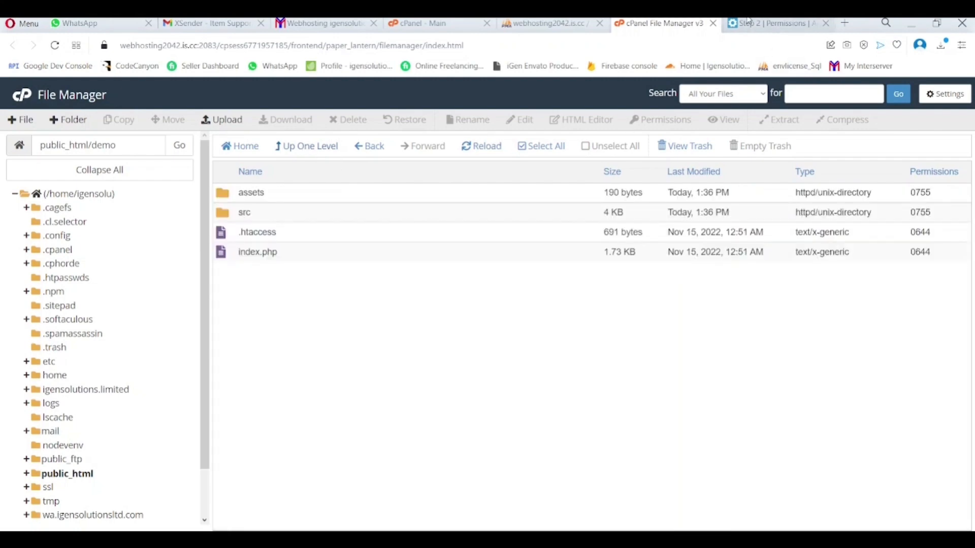
left_click(771, 23)
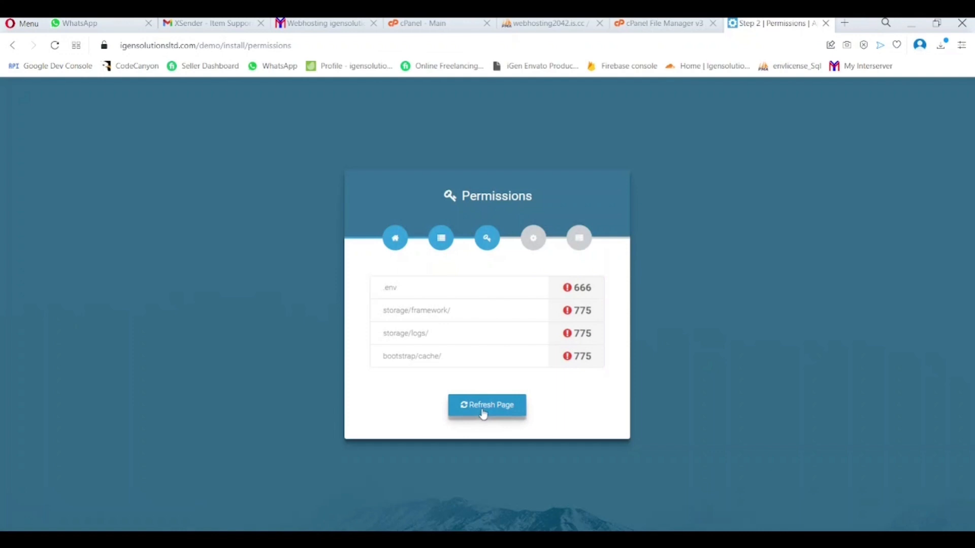
Recheck folder permissions until all pass, then proceed to Configure Environment.
left_click(487, 405)
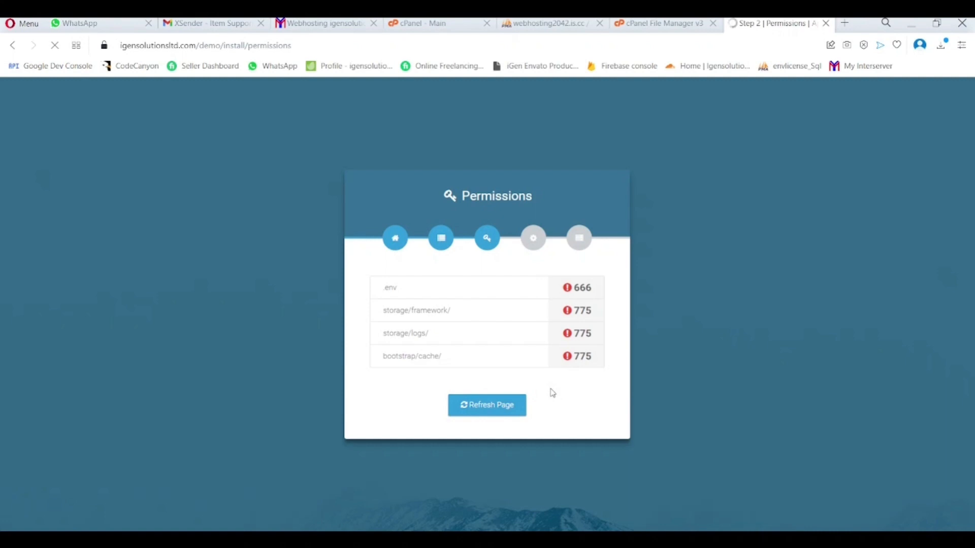
left_click(487, 405)
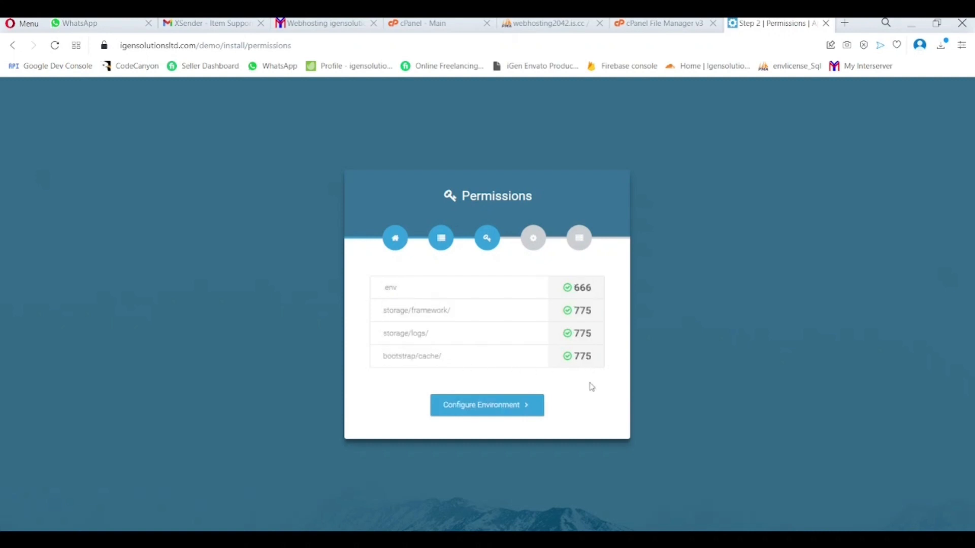
left_click(487, 405)
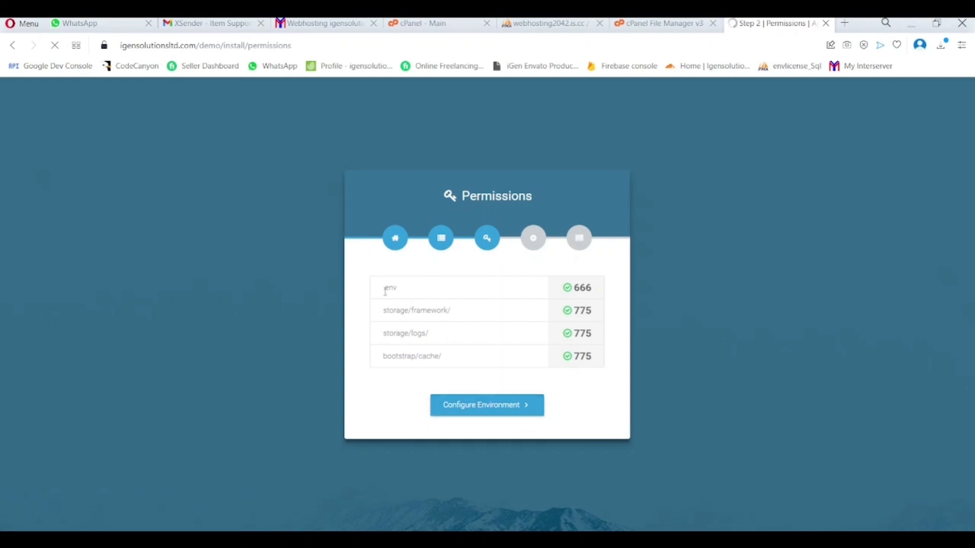
left_click(486, 405)
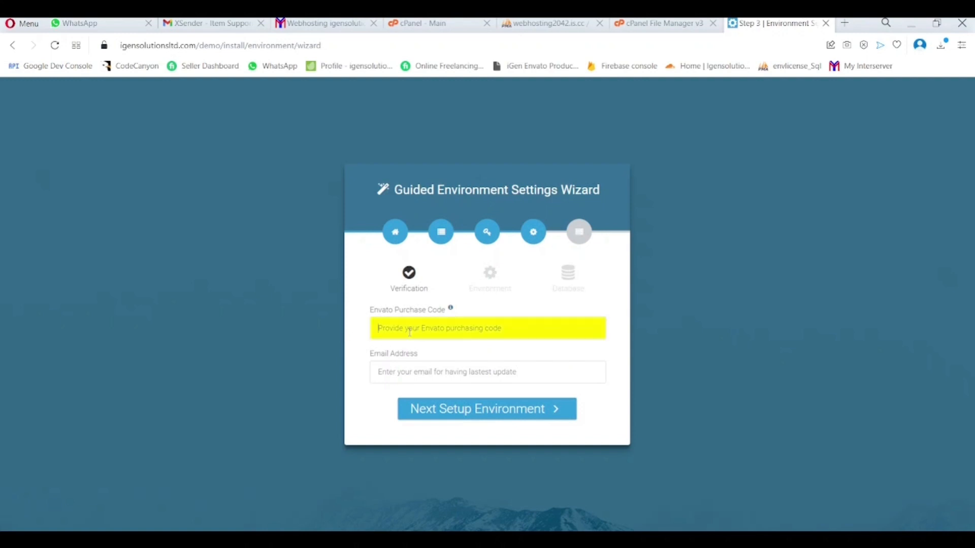
mouse_move(330, 324)
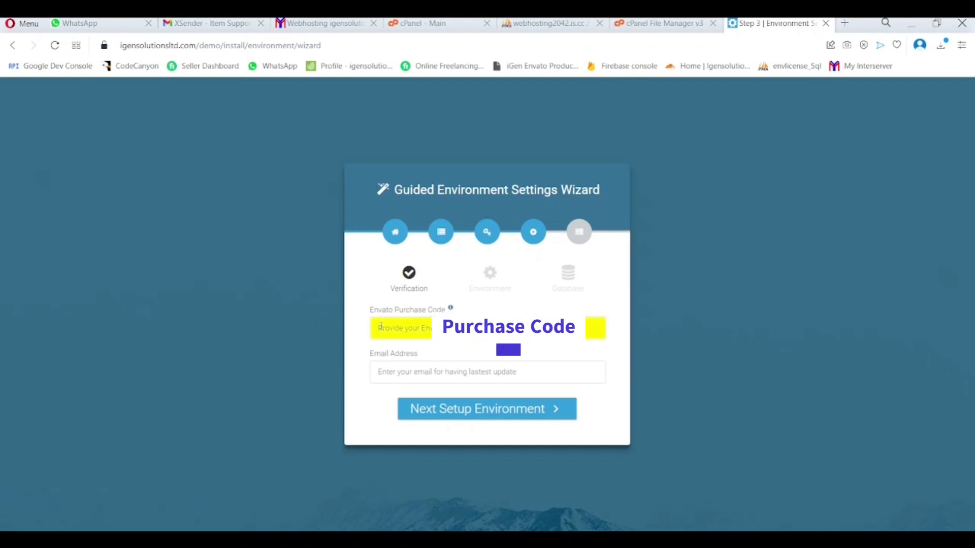
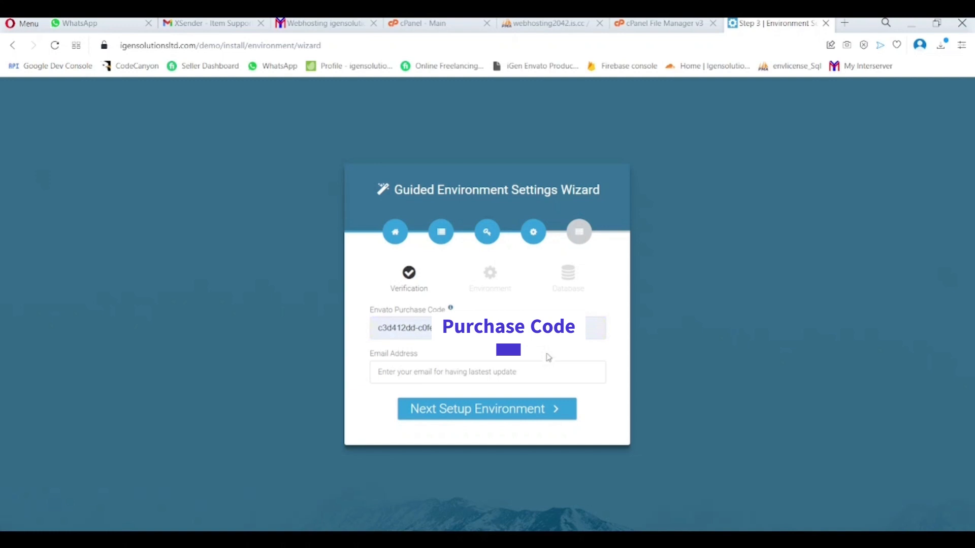
left_click(487, 371)
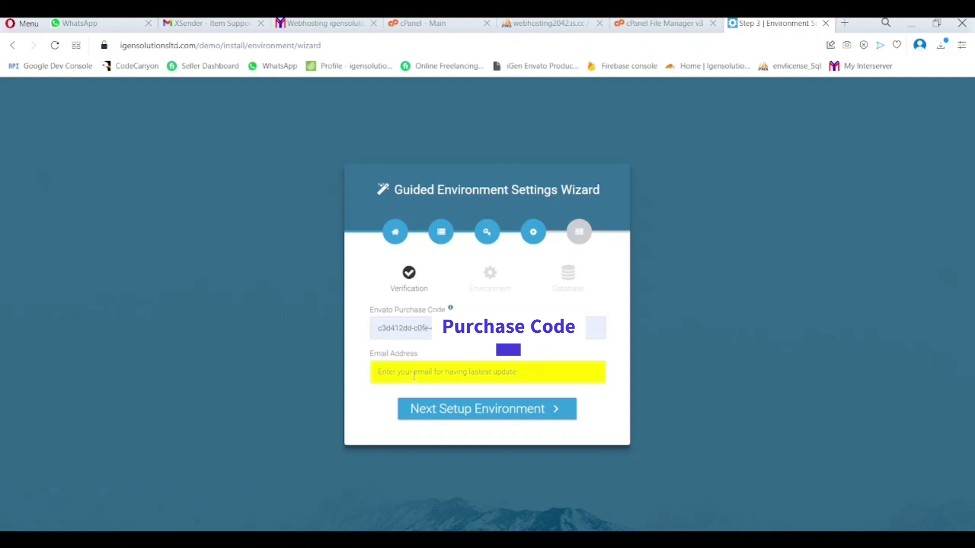
type("demo@d")
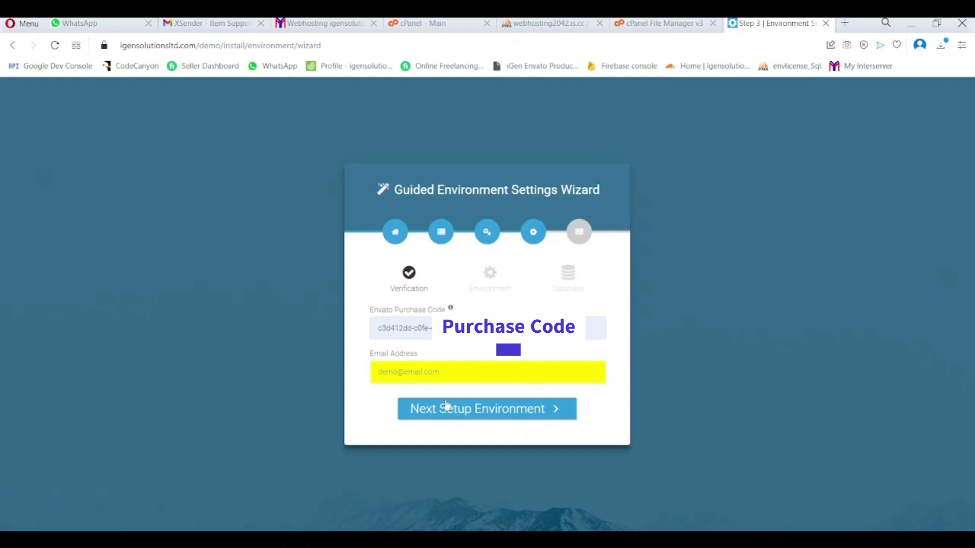
Submit verification, name the app XSender, and continue to database setup.
left_click(487, 408)
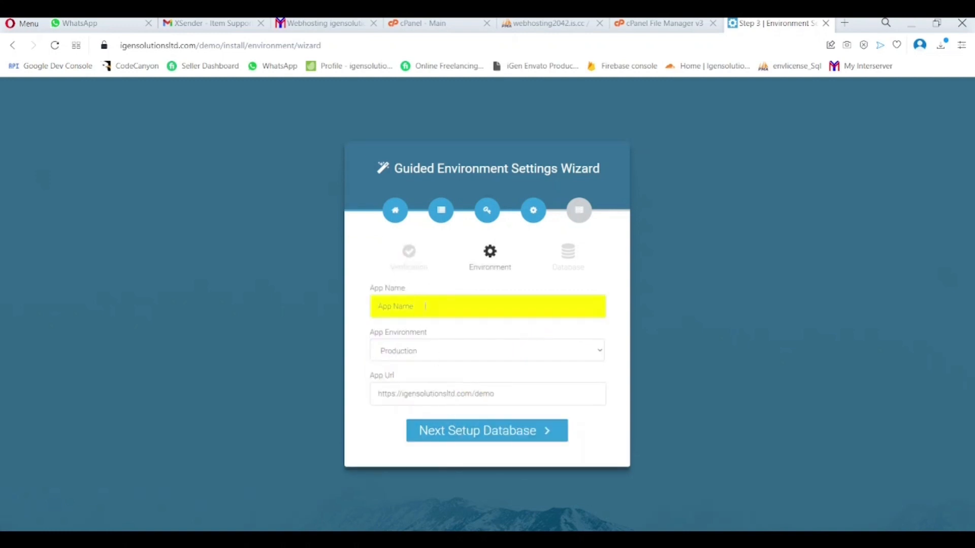
type("XSender")
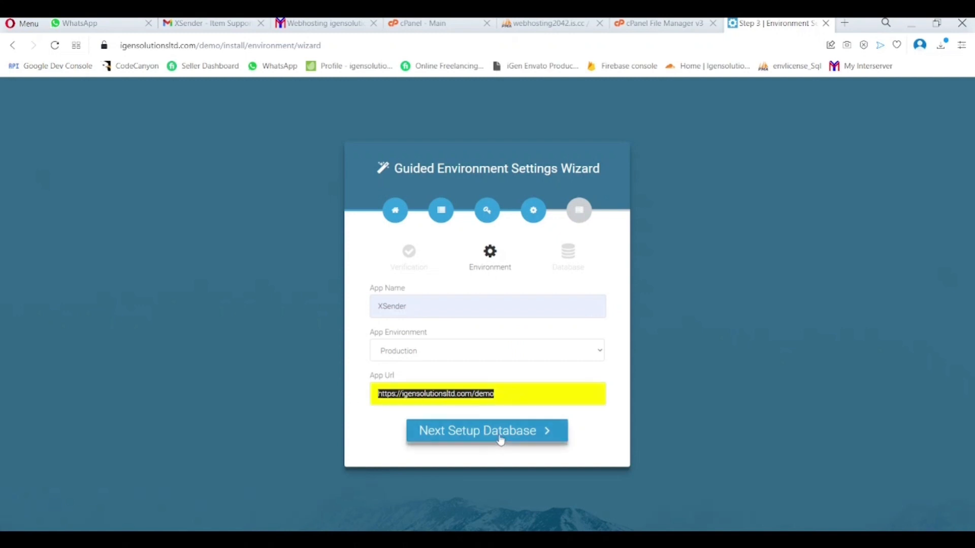
left_click(486, 430)
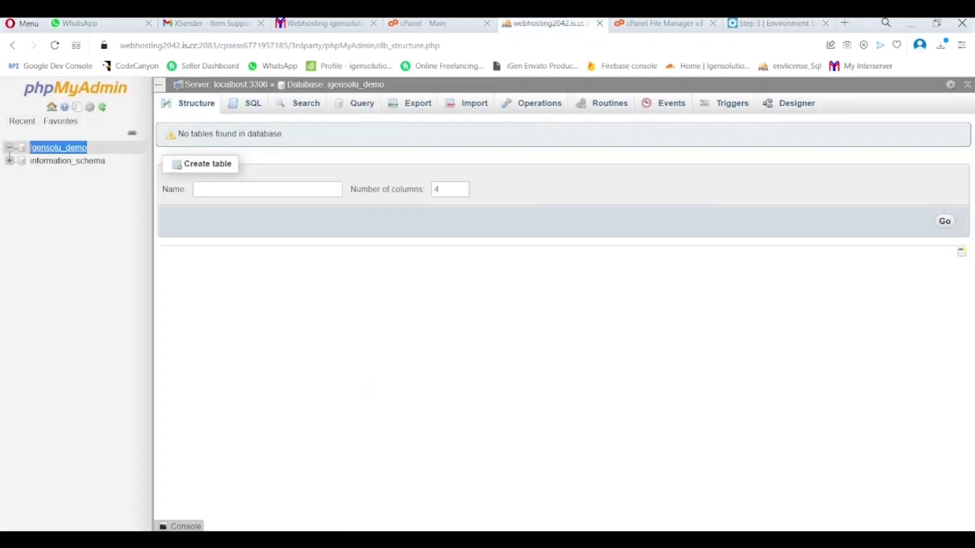
Return to the installer's Database step with mysql, 127.0.0.1:3306 and igensolu_demo entered.
left_click(774, 22)
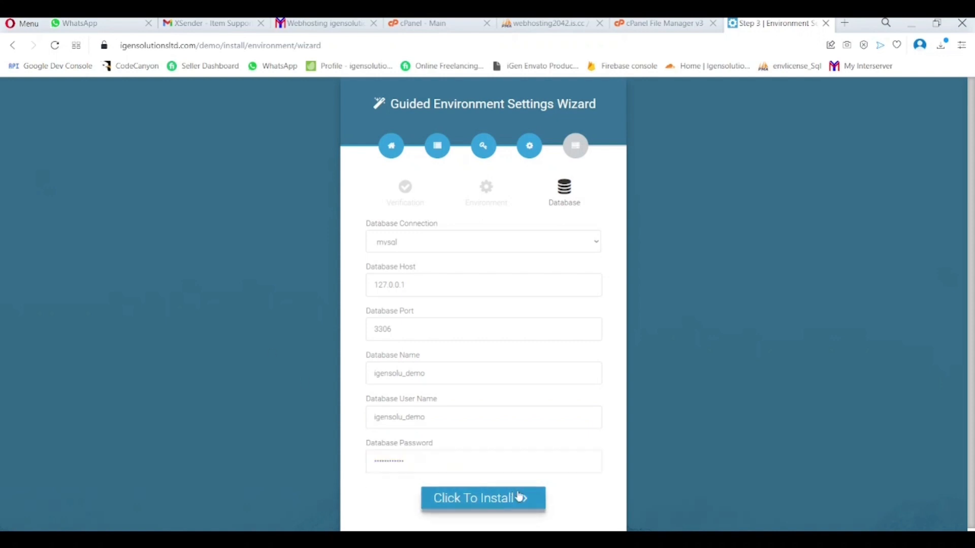
Submit the igensolu_demo database settings and run the XSender installation to completion.
left_click(482, 498)
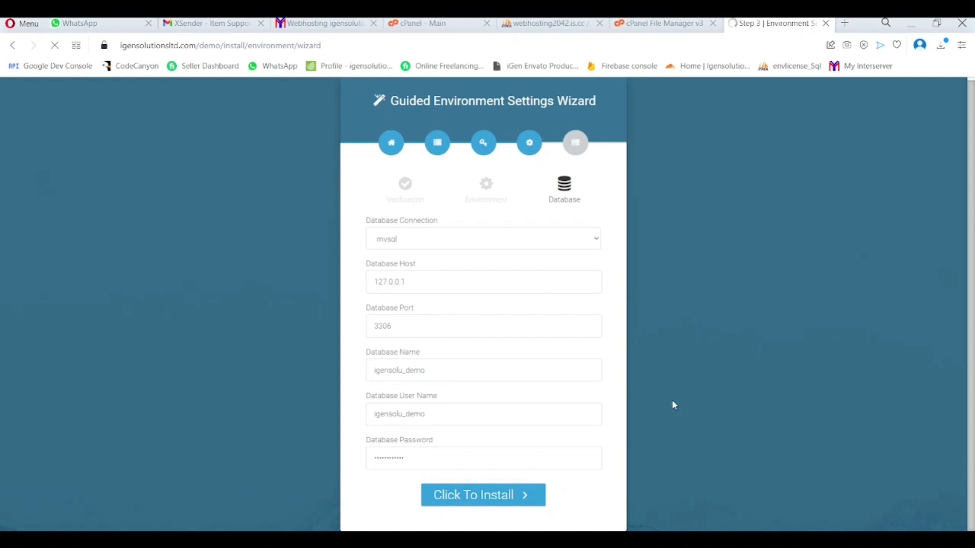
mouse_move(684, 389)
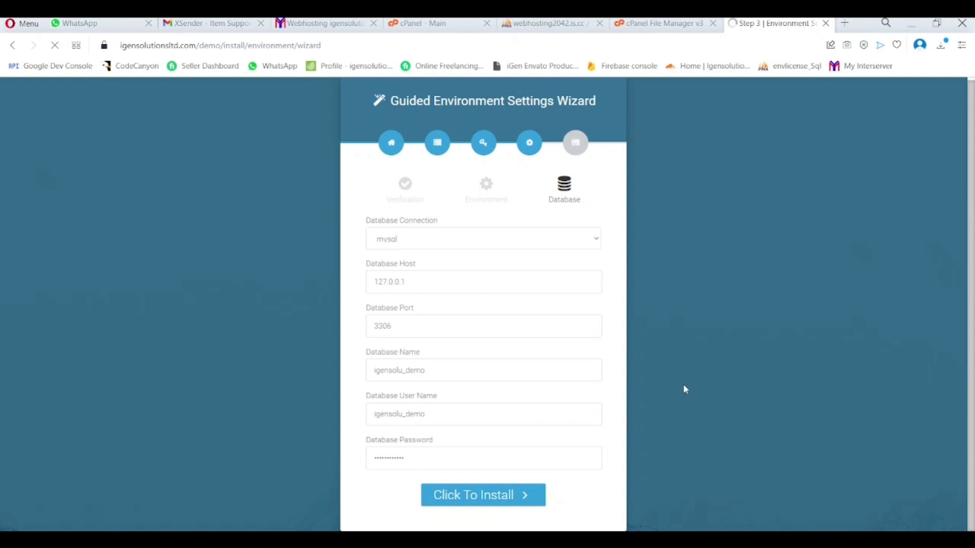
mouse_move(669, 393)
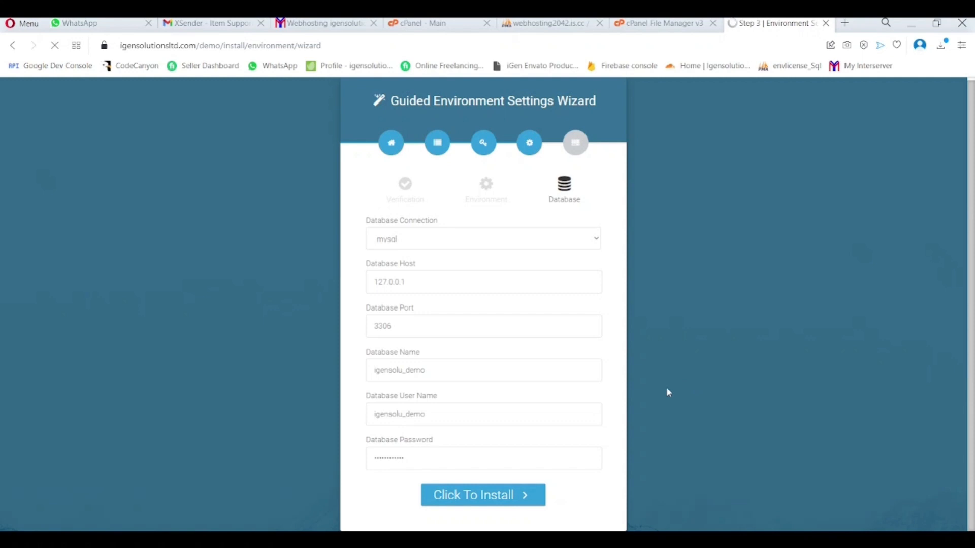
left_click(482, 495)
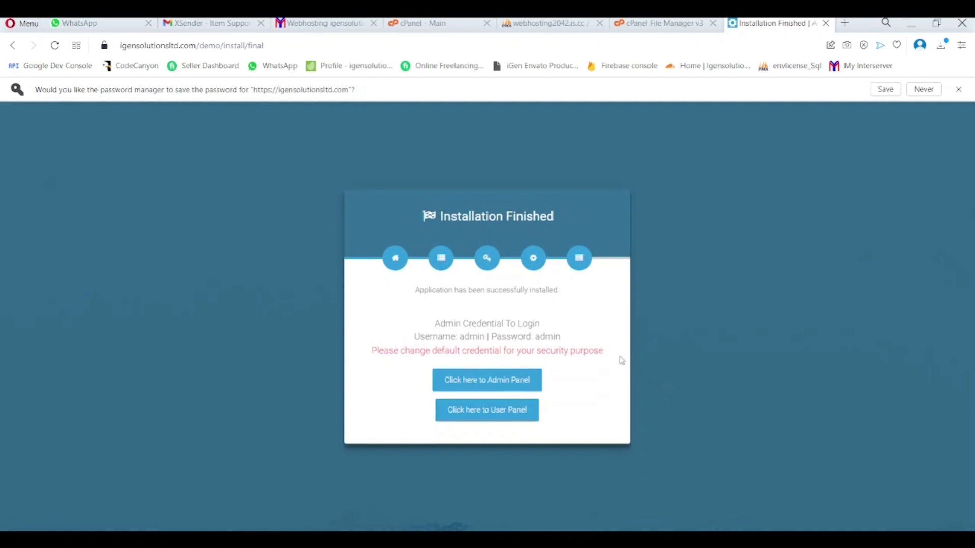
mouse_move(426, 226)
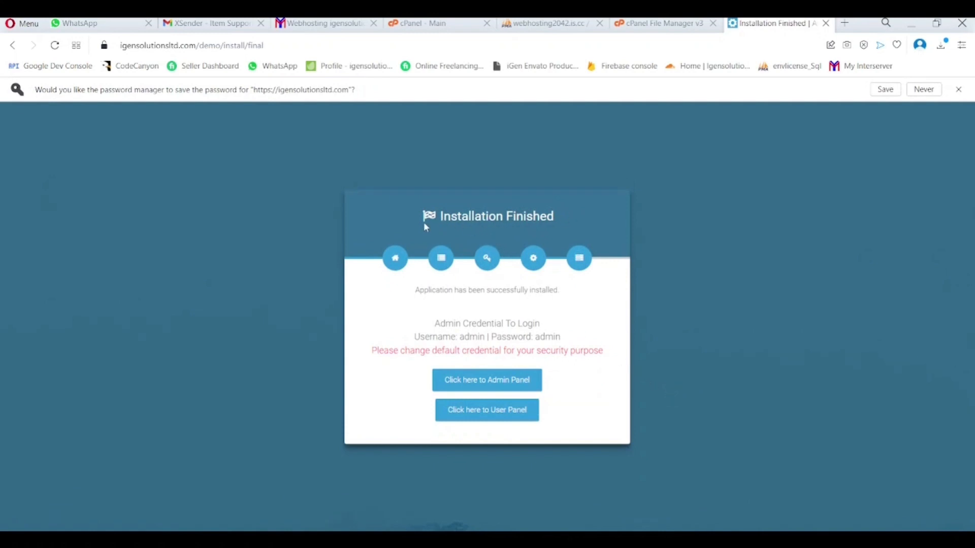
mouse_move(429, 326)
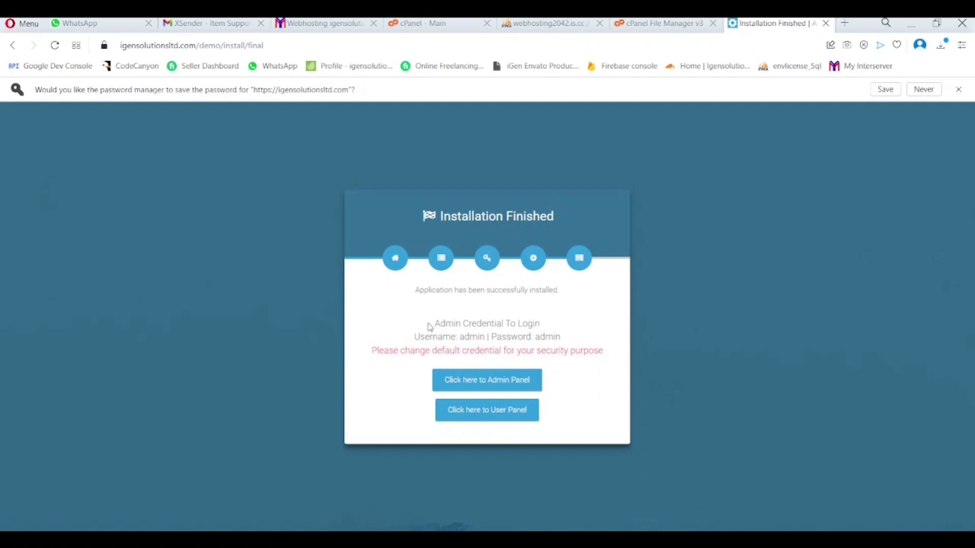